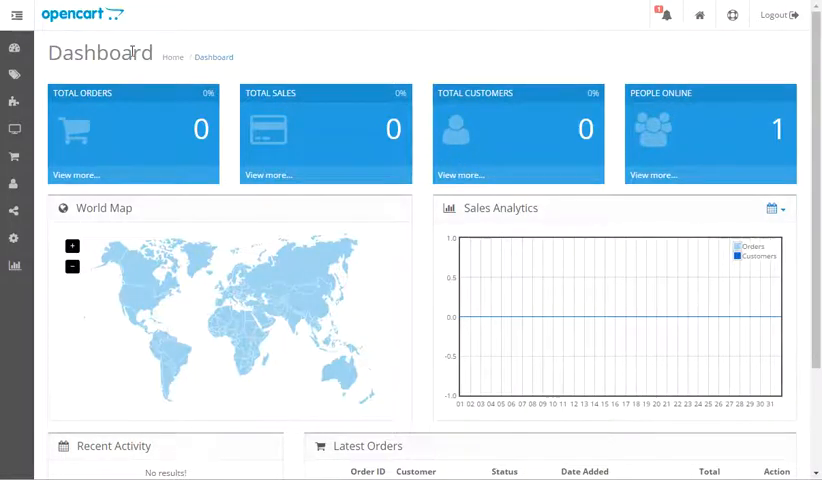
# Expand the admin sidebar and go to Catalog > Products
pyautogui.click(14, 48)
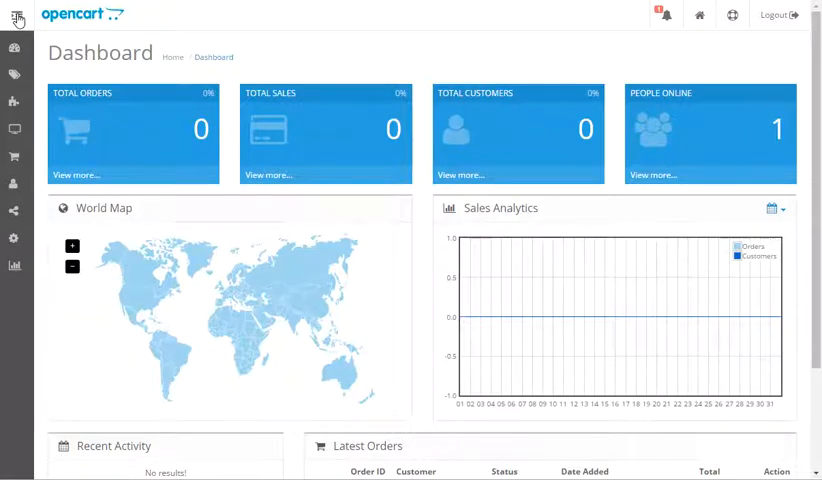
pyautogui.click(16, 18)
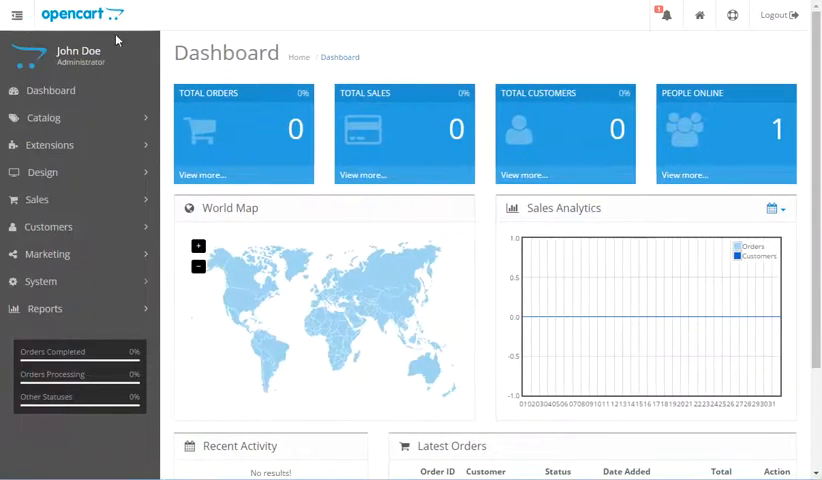
pyautogui.click(44, 118)
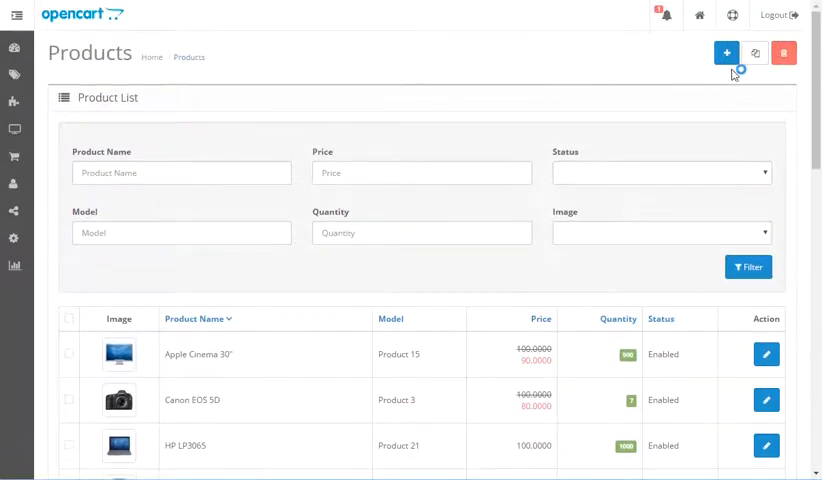
# Add a new product with name 'test' and description 'test'
pyautogui.click(728, 50)
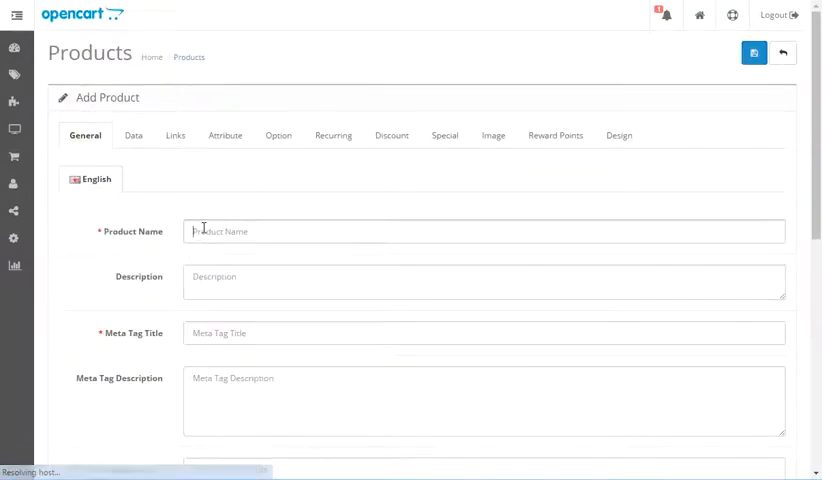
pyautogui.write('test')
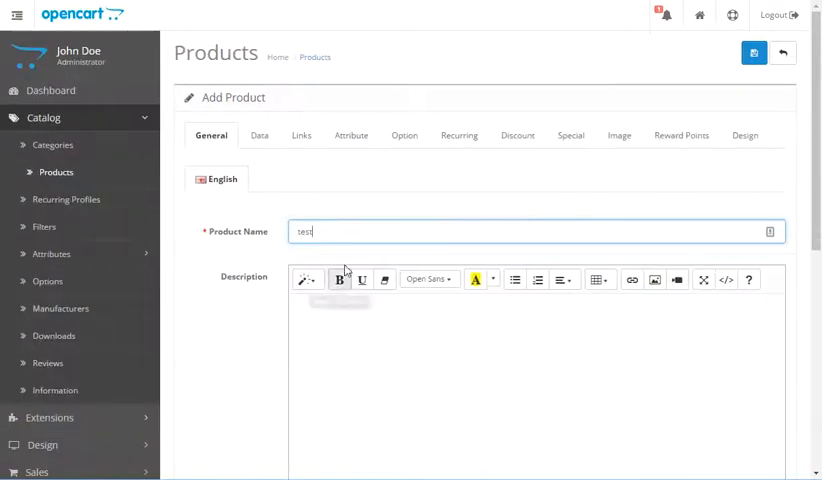
pyautogui.scroll(-3)
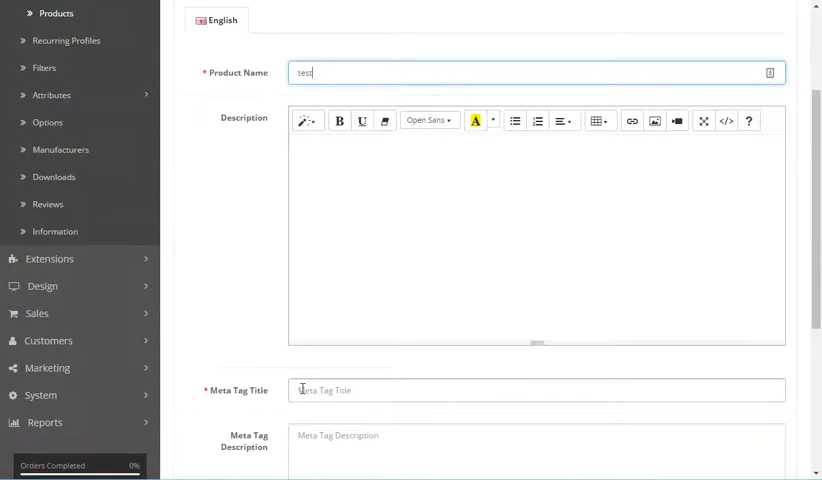
pyautogui.write('test')
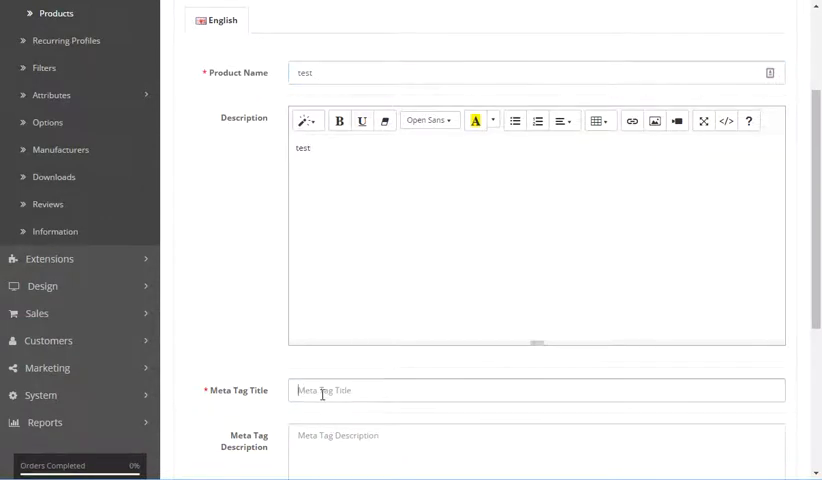
pyautogui.scroll(3)
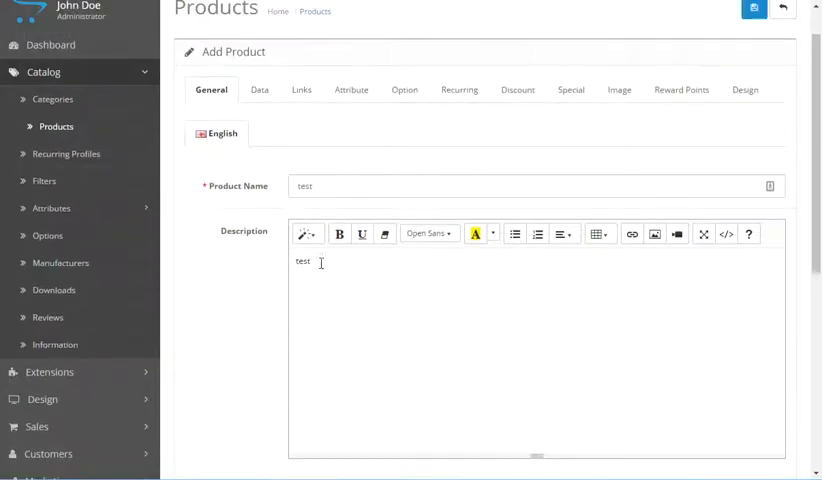
# On the Data tab set model 'test', quantity 999 and Subtract Stock to No
pyautogui.click(258, 88)
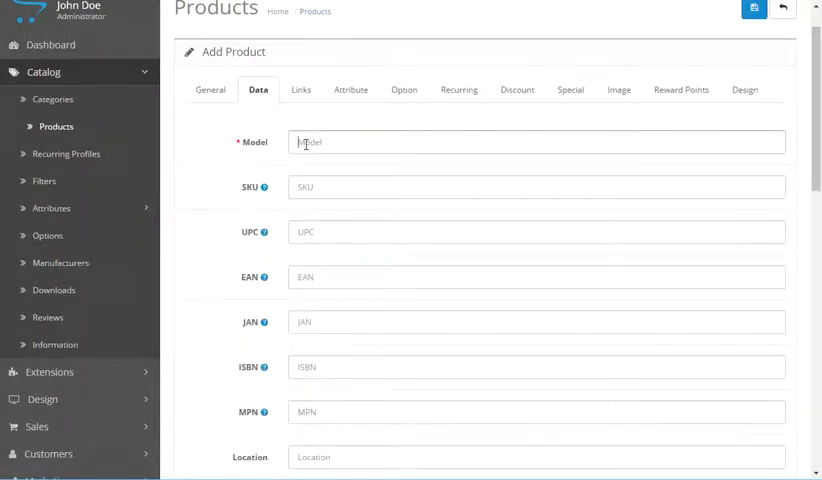
pyautogui.write('test')
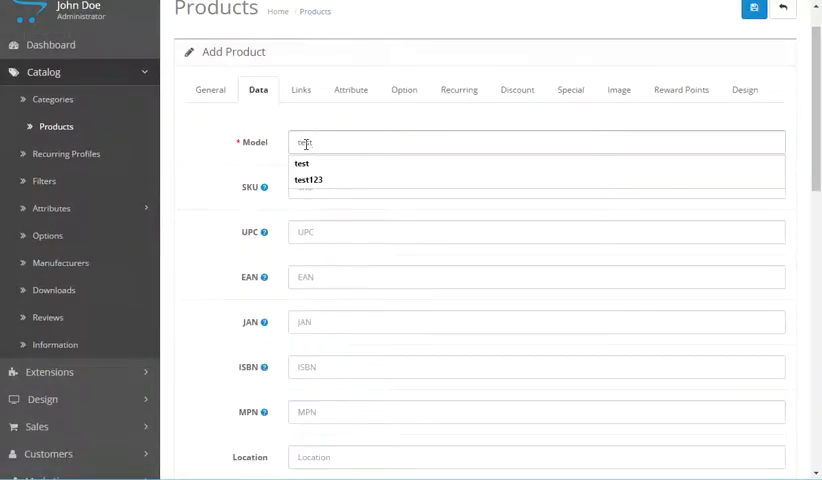
pyautogui.scroll(-3)
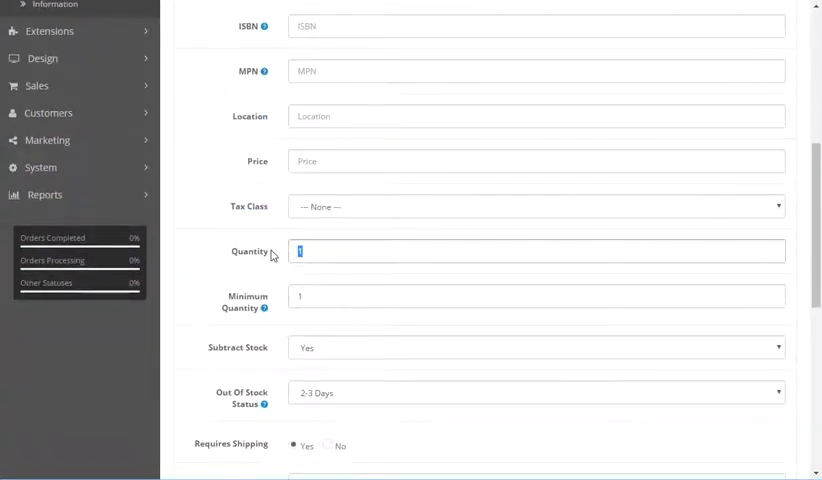
pyautogui.write('999')
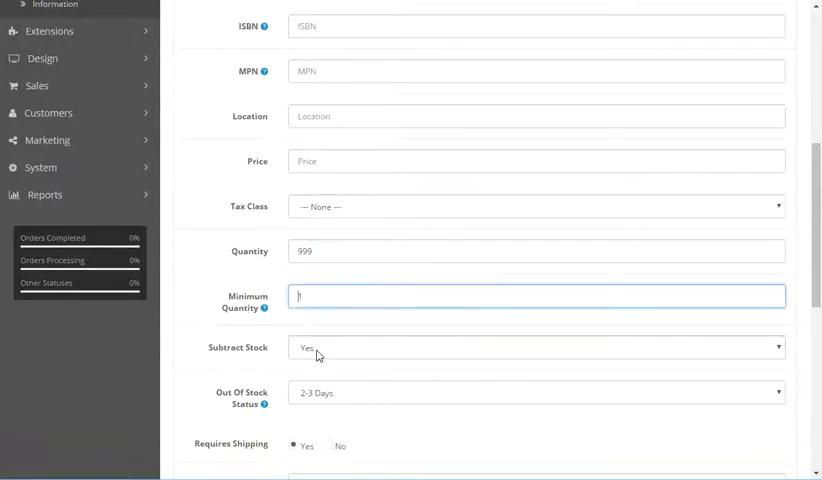
pyautogui.click(534, 348)
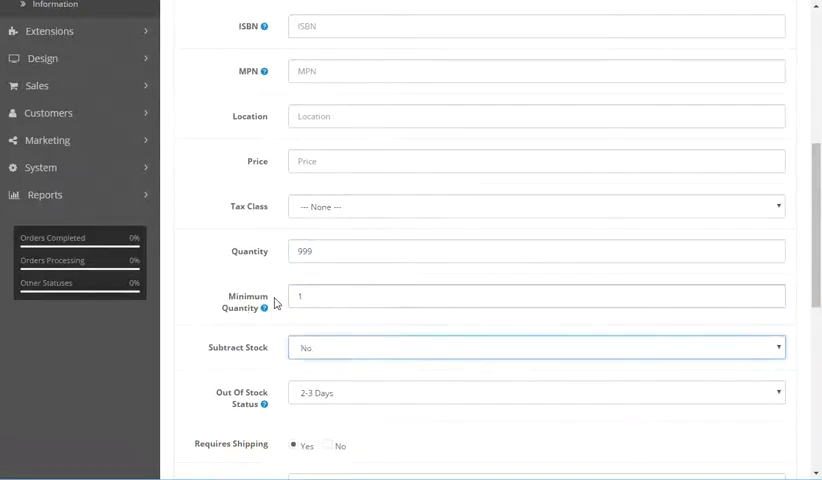
# Enter 'te' as the product's SEO URL further down the Data tab
pyautogui.scroll(-3)
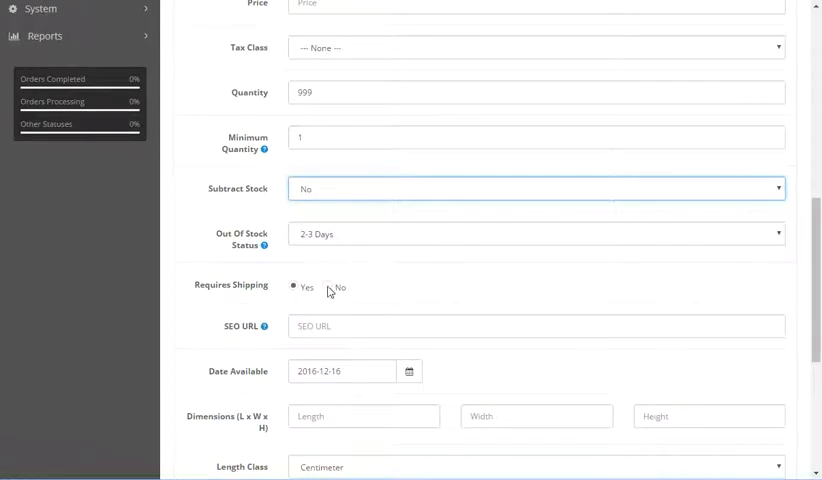
pyautogui.scroll(-3)
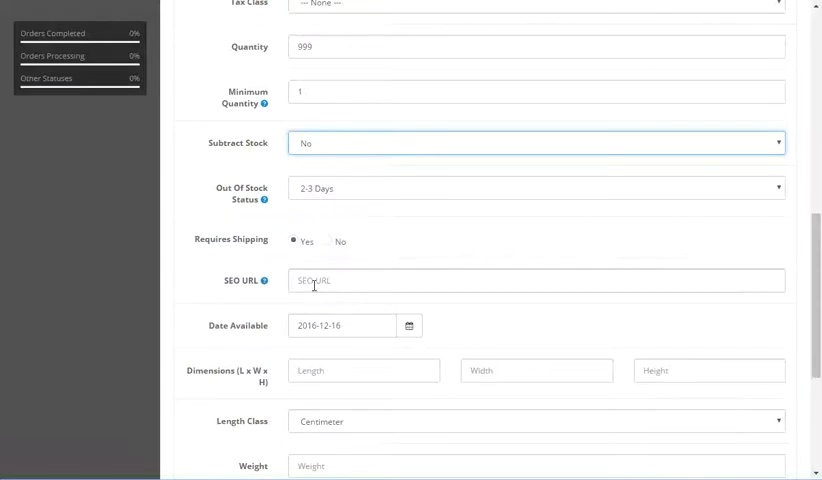
pyautogui.write('test')
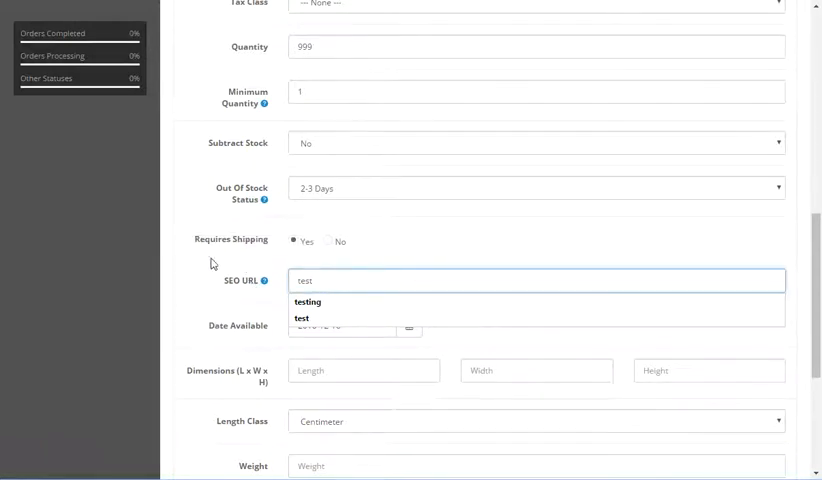
pyautogui.scroll(-3)
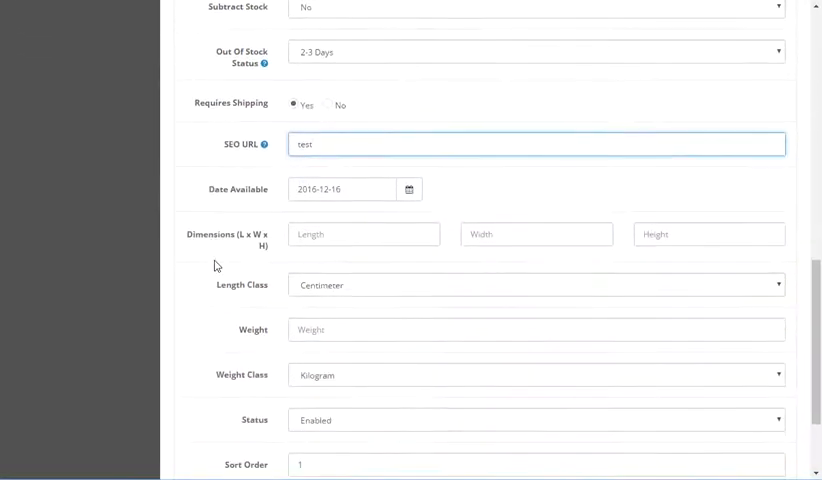
pyautogui.scroll(-3)
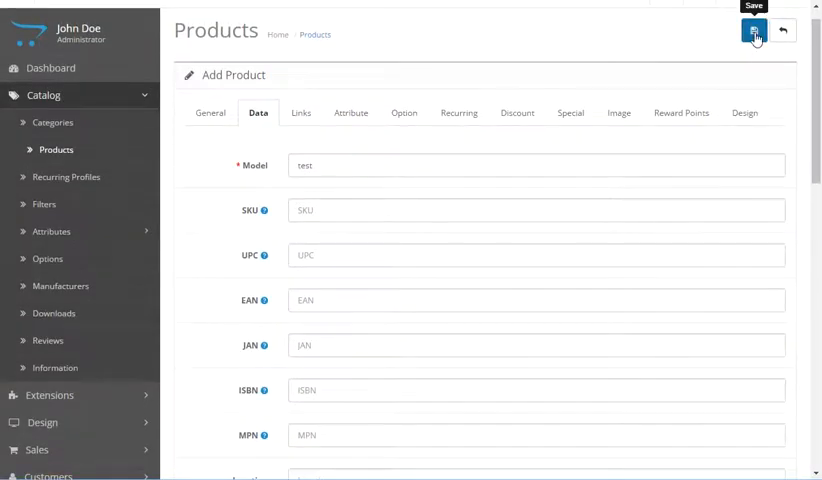
# Save the product, review the SEO URL error on the Data tab and scroll back up
pyautogui.click(752, 32)
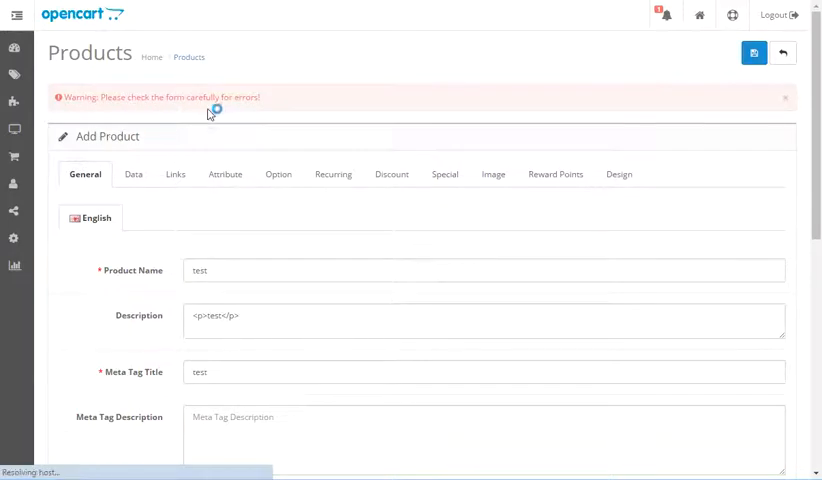
pyautogui.scroll(-3)
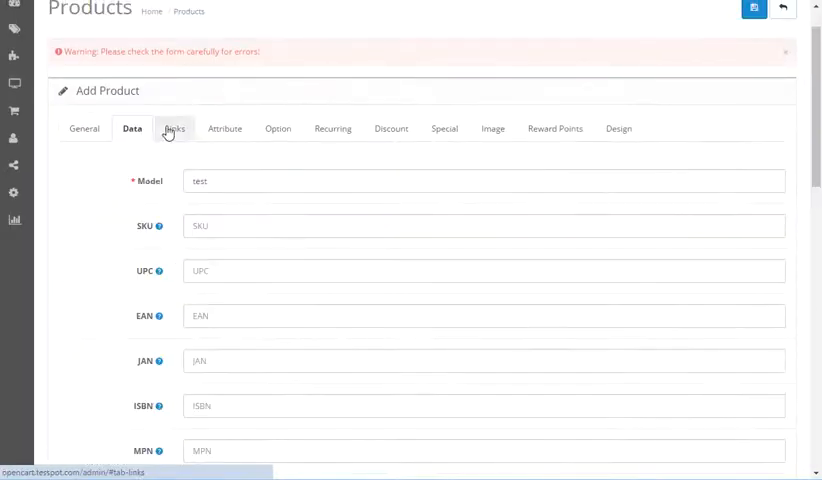
pyautogui.scroll(-3)
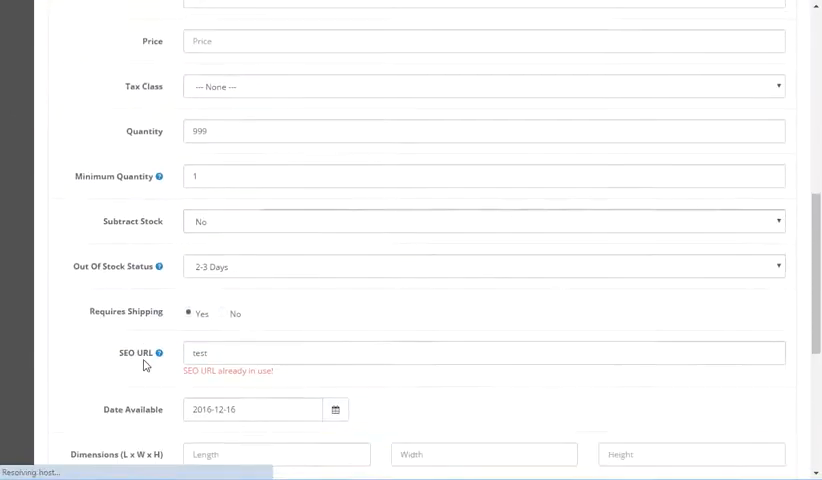
pyautogui.scroll(-3)
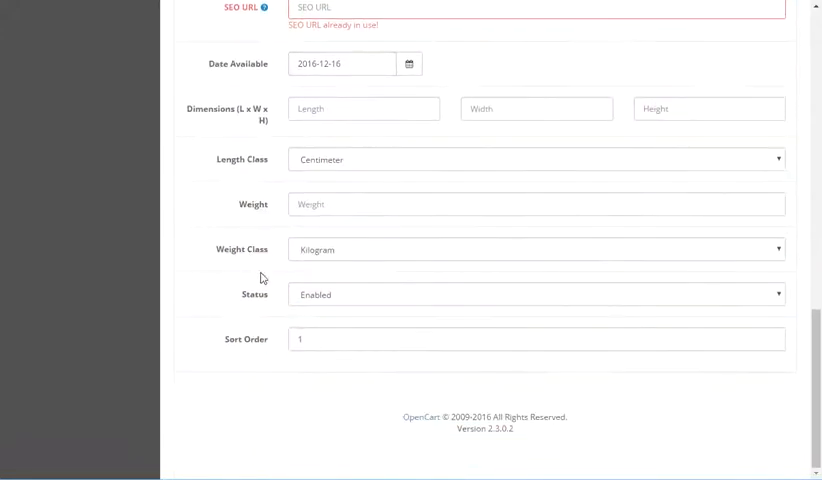
pyautogui.scroll(3)
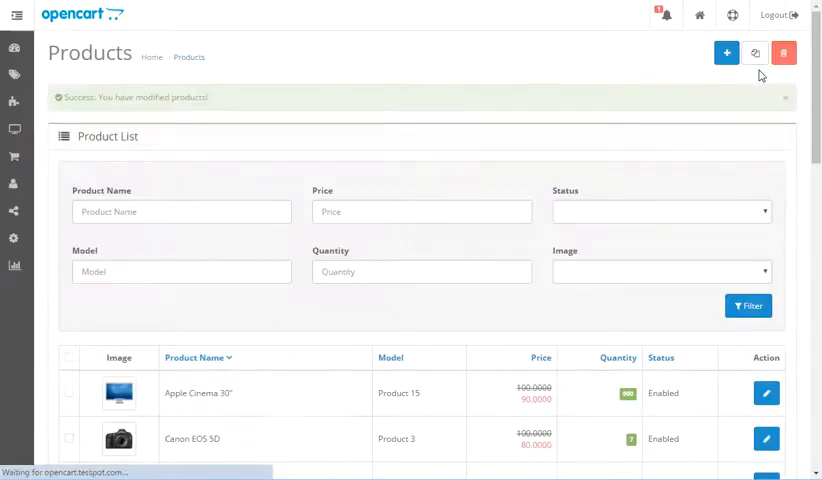
pyautogui.scroll(-3)
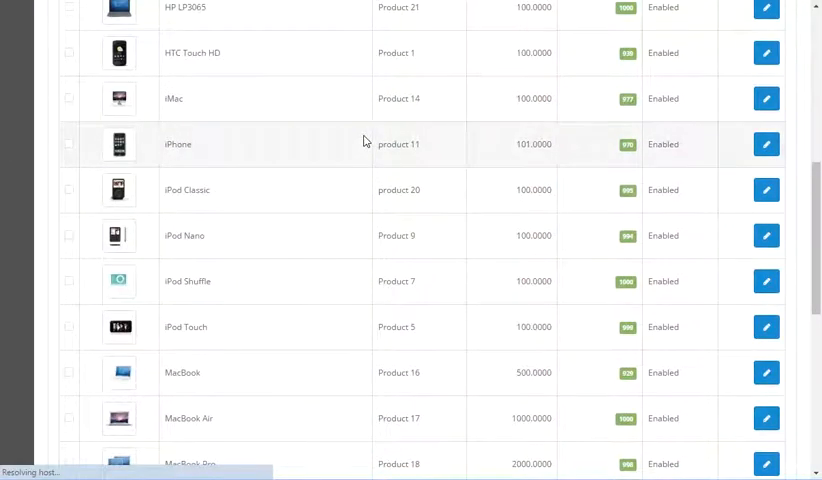
pyautogui.scroll(-3)
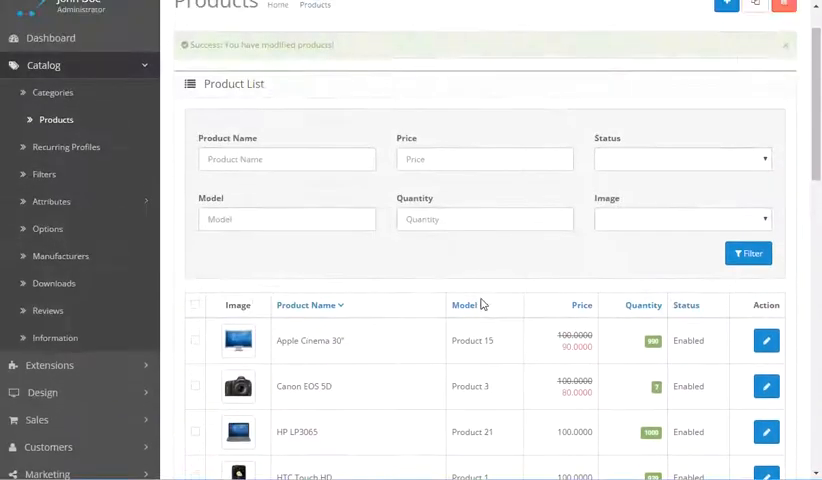
pyautogui.moveTo(72, 256)
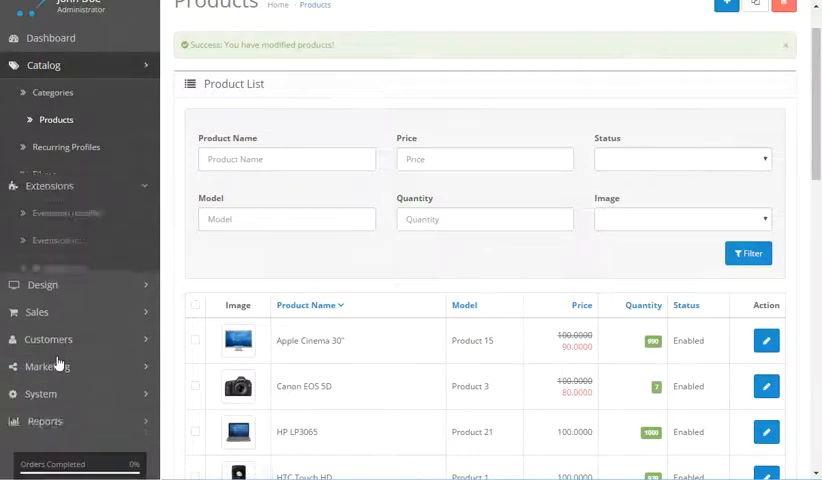
# List the Payments extensions and scroll down to Free Checkout
pyautogui.click(48, 186)
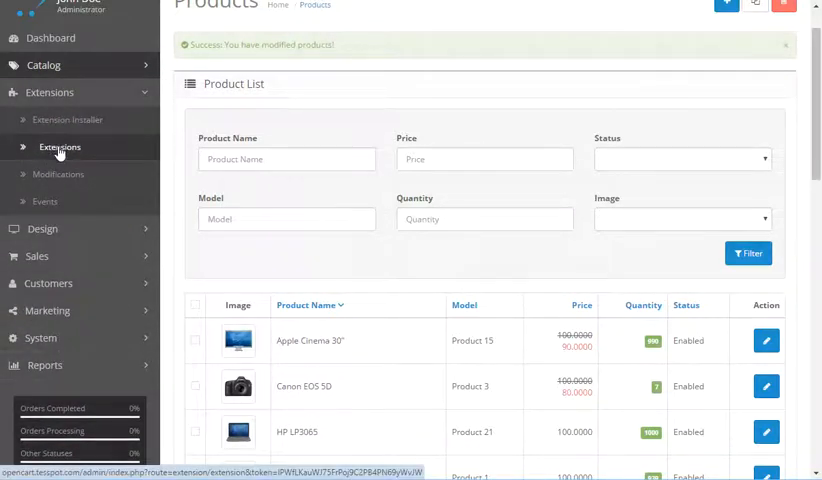
pyautogui.click(58, 148)
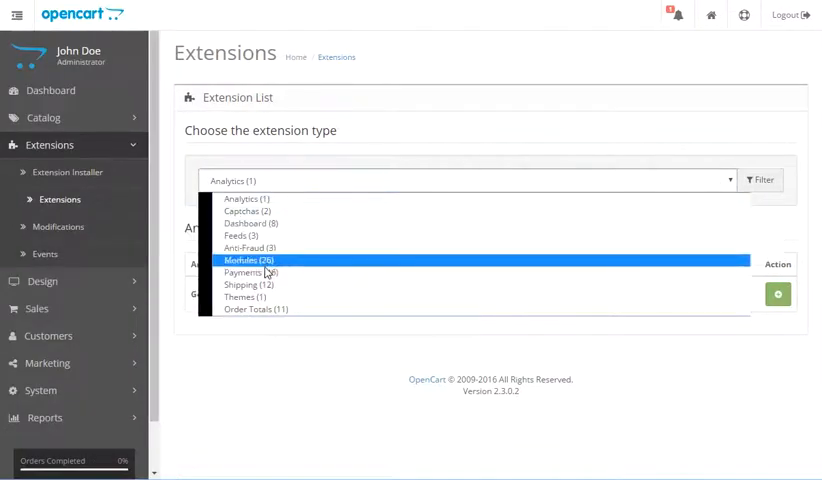
pyautogui.click(248, 272)
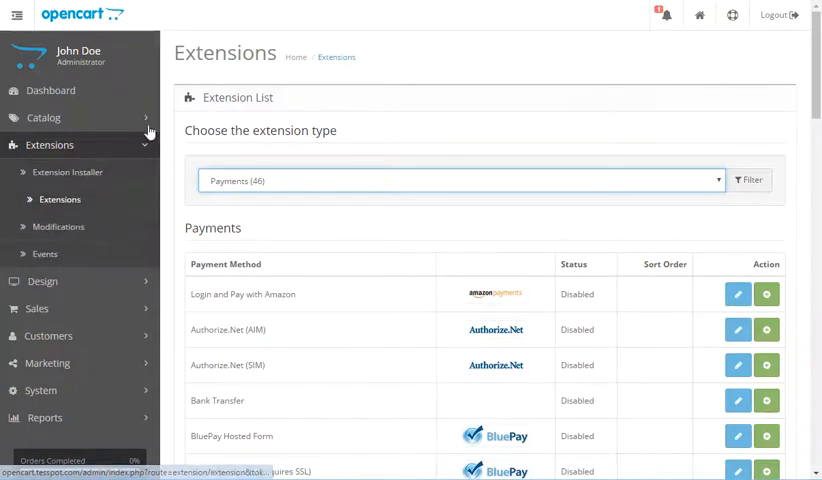
pyautogui.scroll(-3)
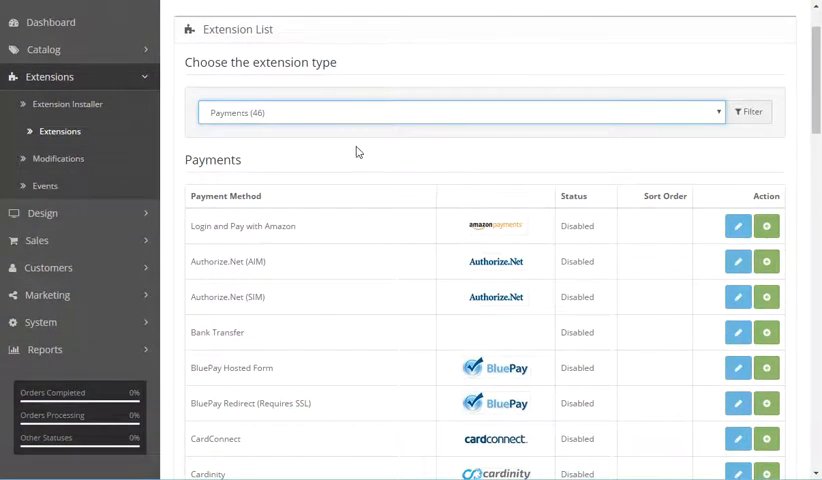
pyautogui.scroll(-3)
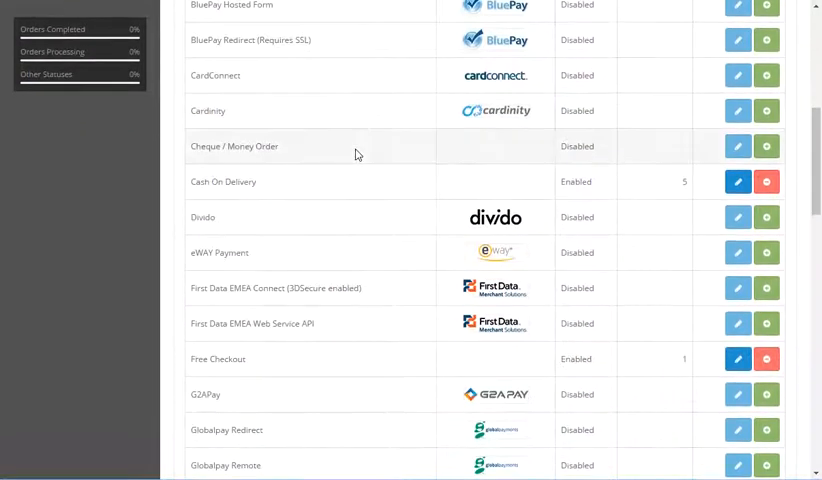
pyautogui.scroll(-3)
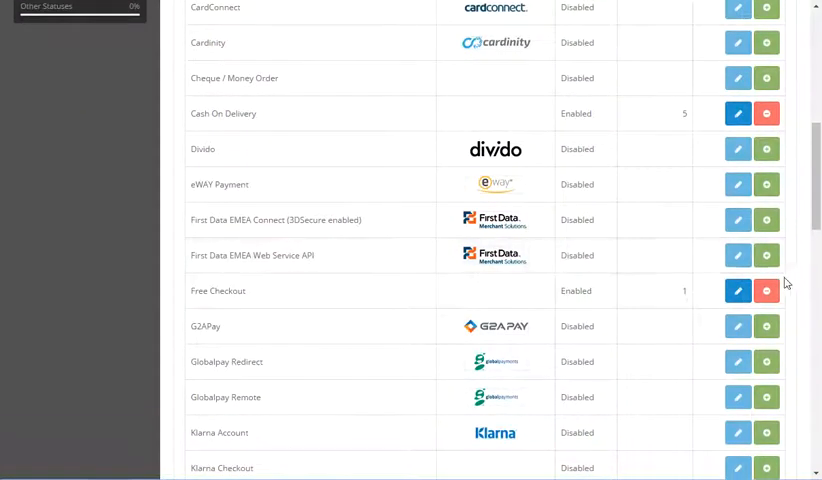
# Edit Free Checkout to review order status Pending, Enabled, sort order 1
pyautogui.click(736, 292)
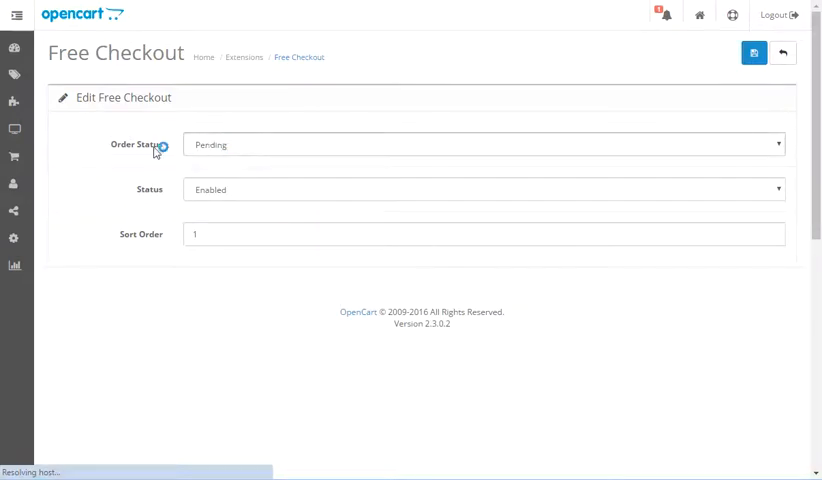
pyautogui.moveTo(228, 192)
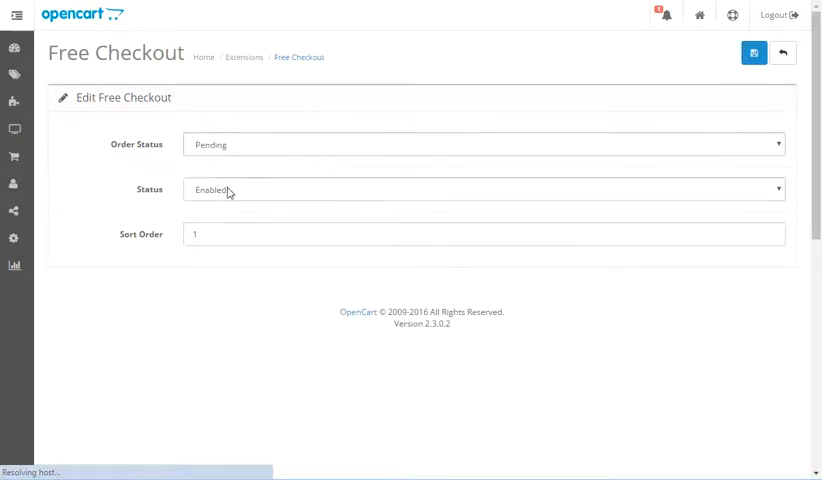
pyautogui.moveTo(172, 96)
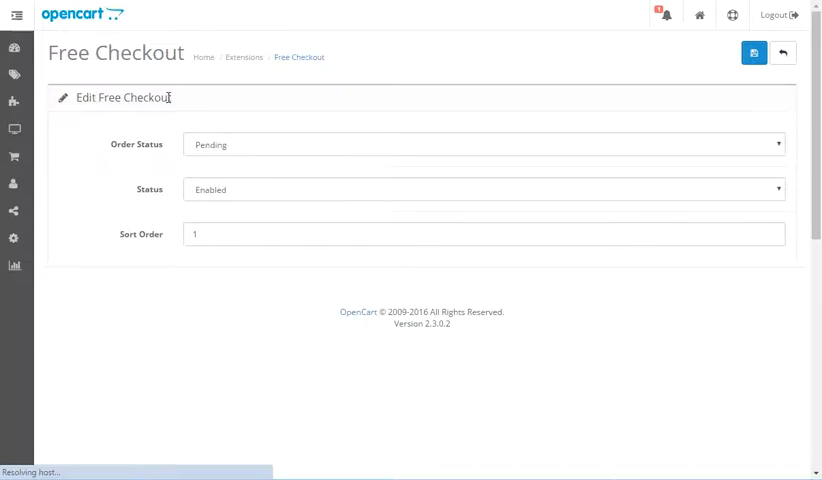
pyautogui.click(14, 20)
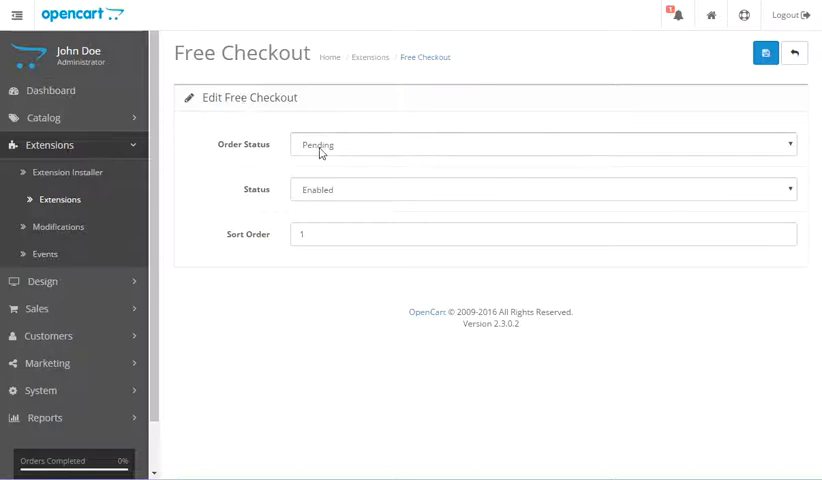
pyautogui.moveTo(352, 180)
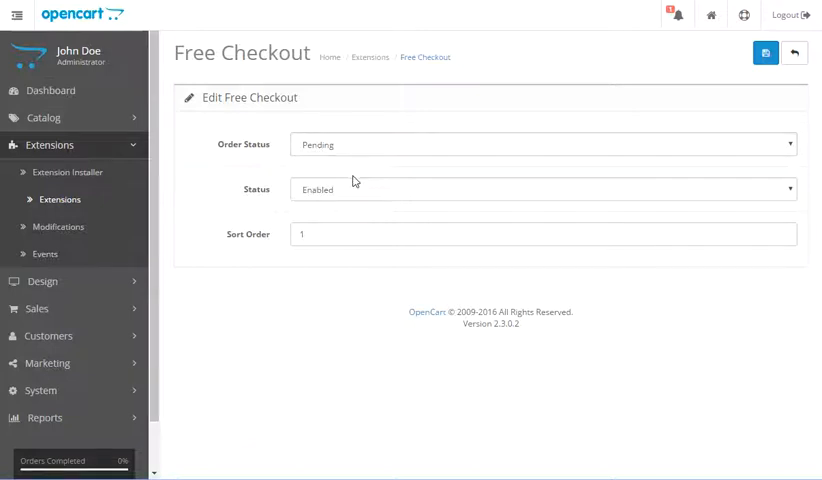
pyautogui.moveTo(252, 196)
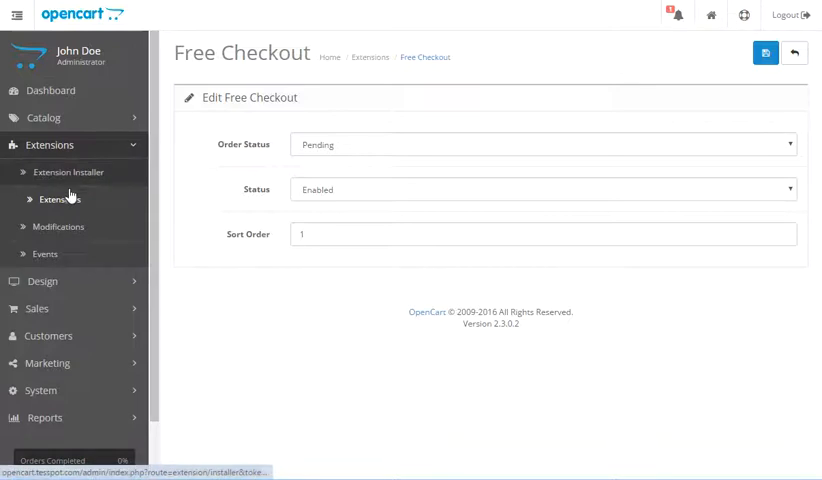
# List the Shipping extensions and scroll to Free Shipping
pyautogui.click(56, 198)
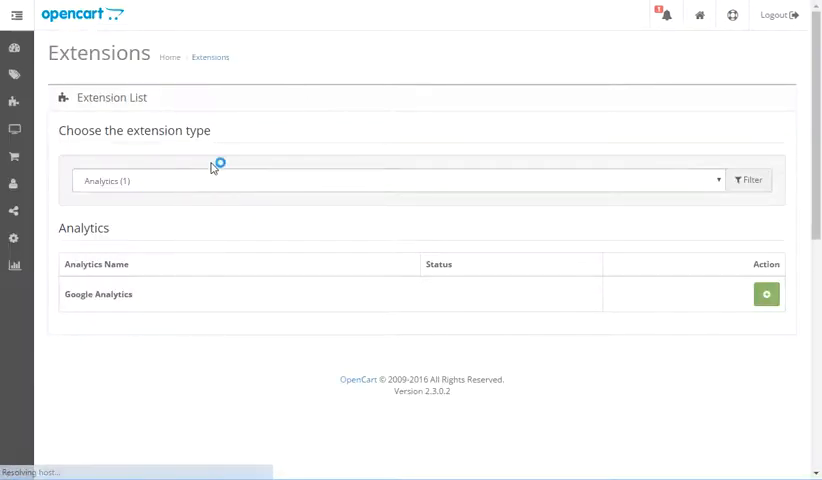
pyautogui.click(396, 180)
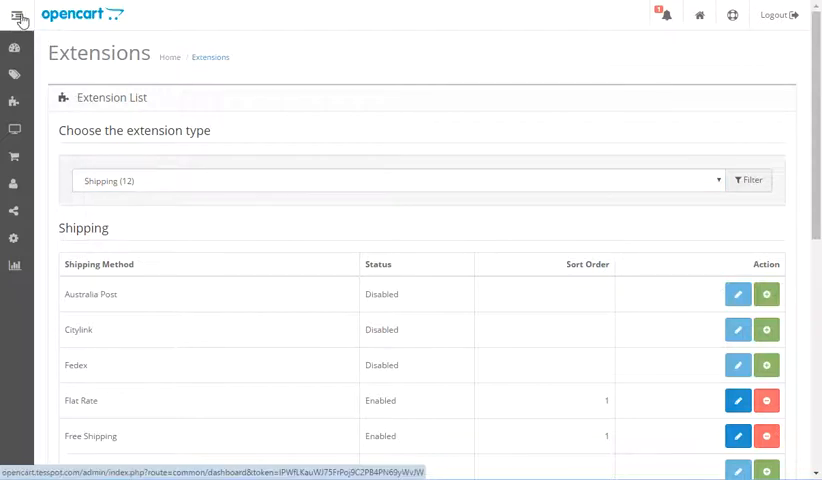
pyautogui.moveTo(72, 32)
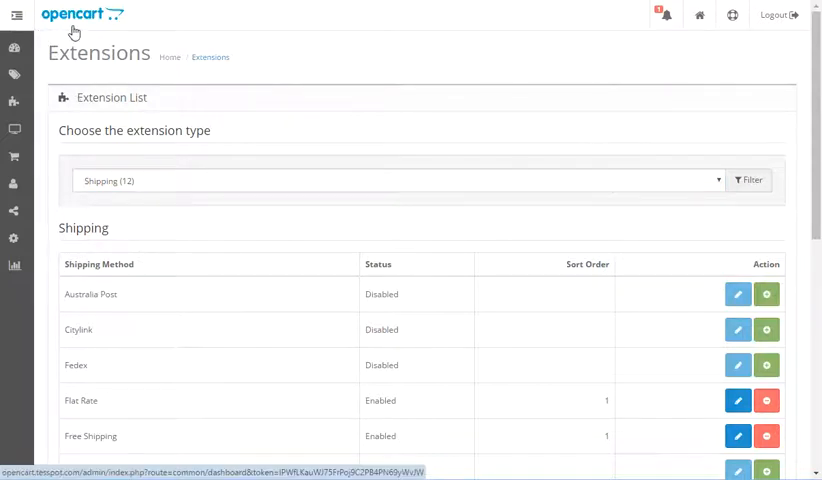
pyautogui.click(12, 28)
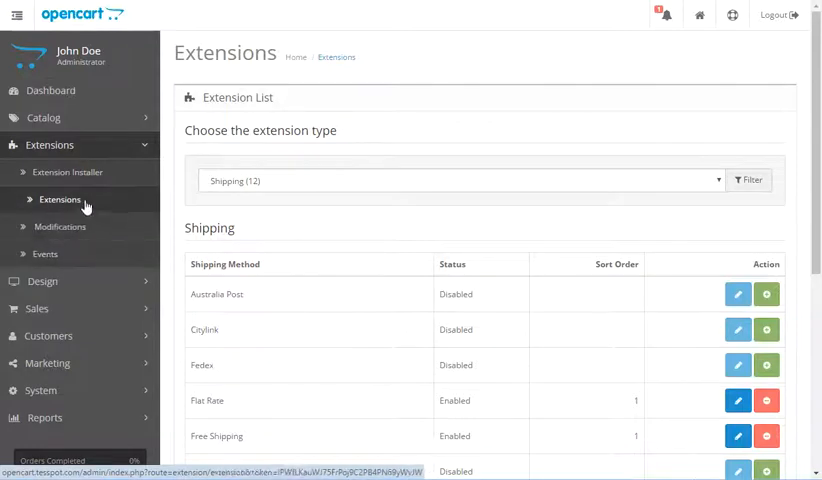
pyautogui.scroll(-3)
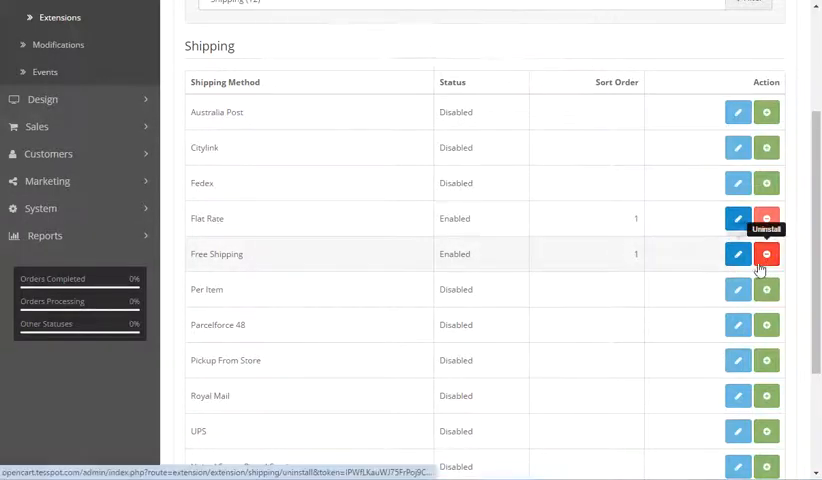
# Edit Free Shipping, try a 100.00 total, then reselect the total to revert to 0.00
pyautogui.click(736, 254)
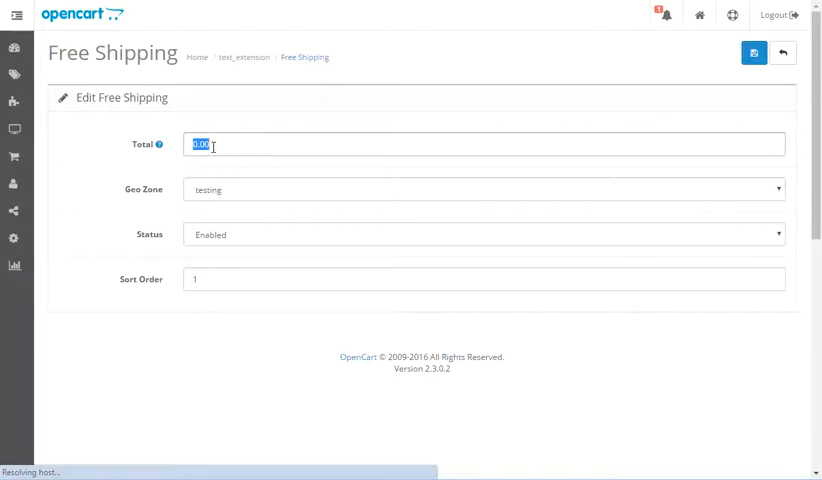
pyautogui.click(14, 20)
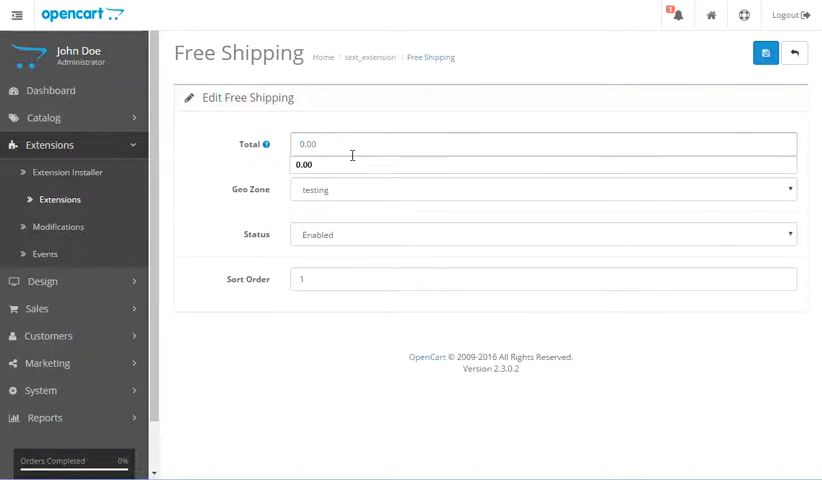
pyautogui.write('100.00')
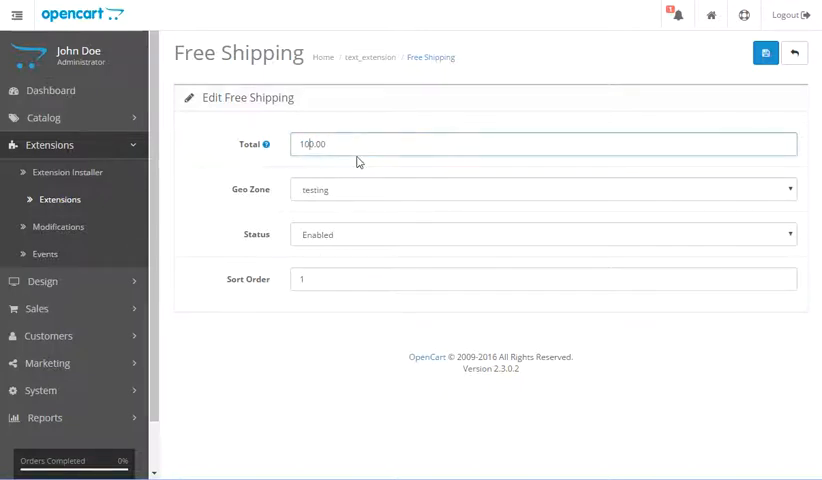
pyautogui.moveTo(344, 184)
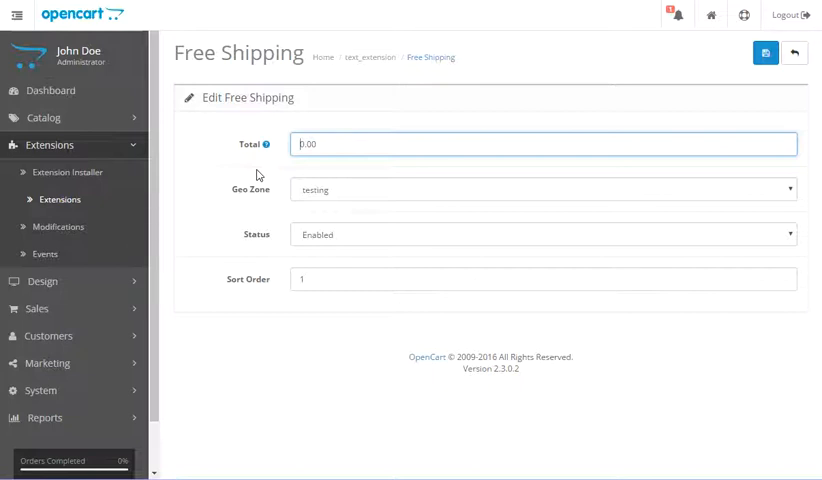
pyautogui.moveTo(276, 178)
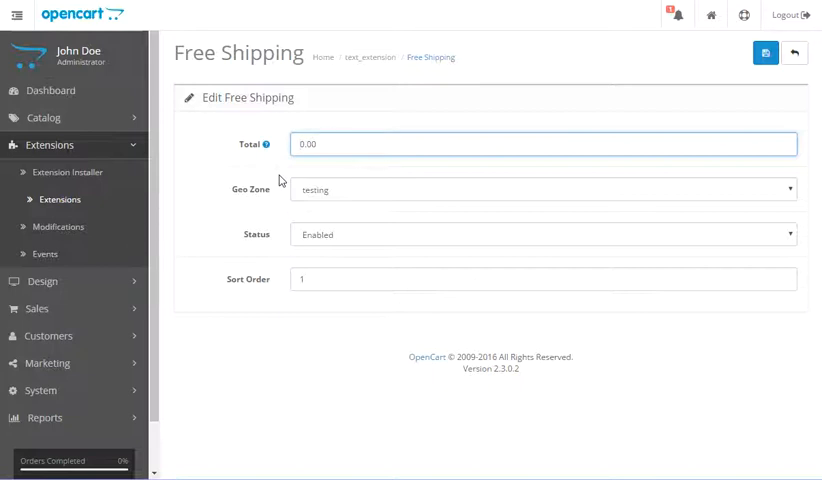
pyautogui.click(542, 144)
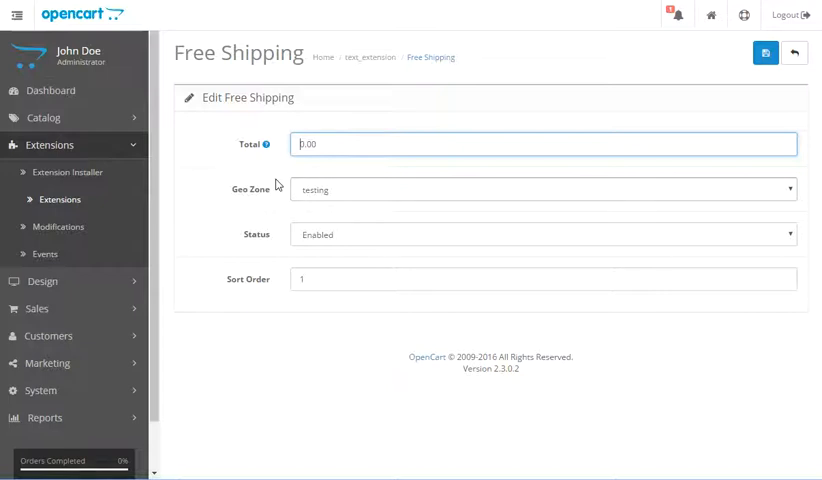
pyautogui.moveTo(232, 188)
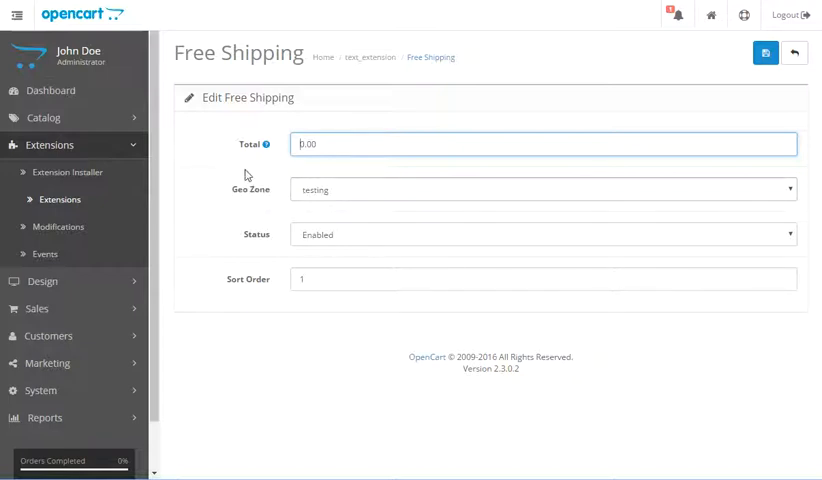
pyautogui.moveTo(230, 196)
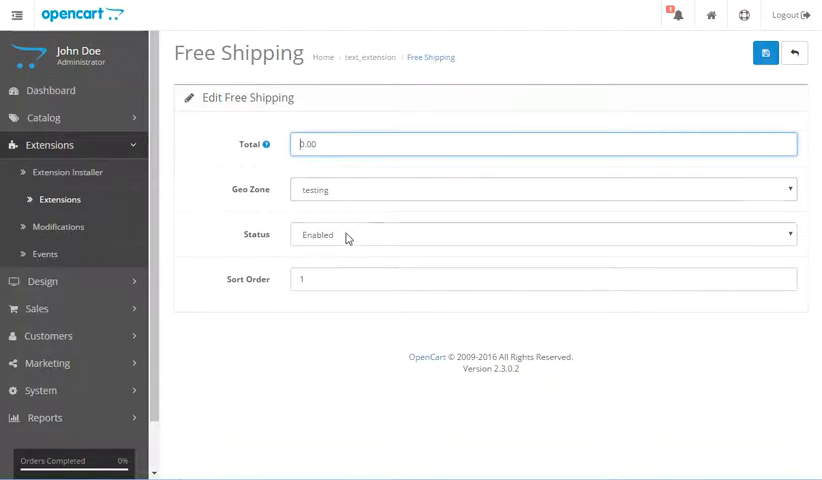
pyautogui.moveTo(272, 204)
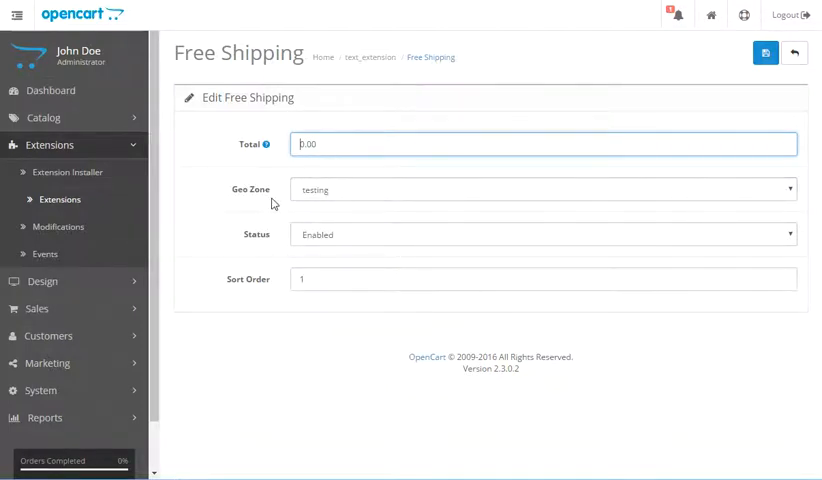
pyautogui.moveTo(154, 188)
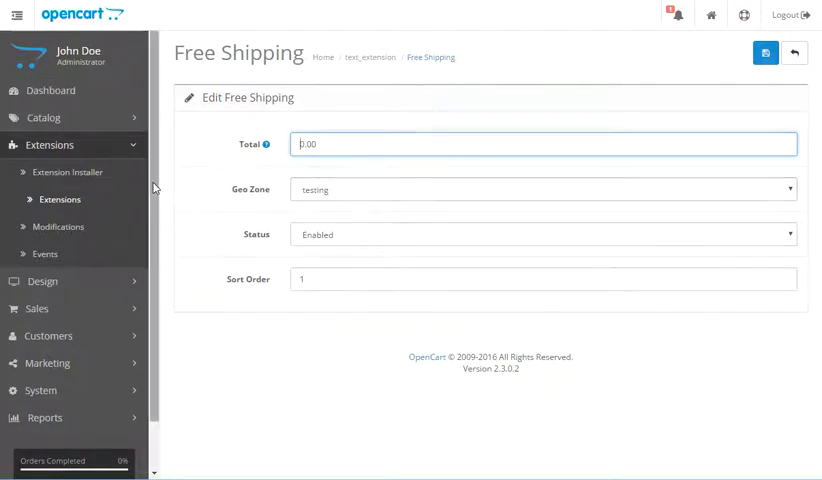
# From the Geo Zones list, start adding a new geo zone
pyautogui.scroll(-3)
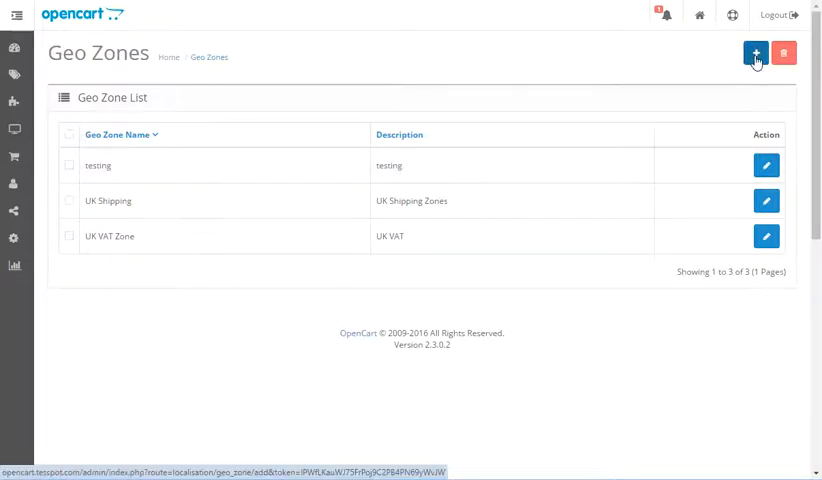
pyautogui.click(752, 52)
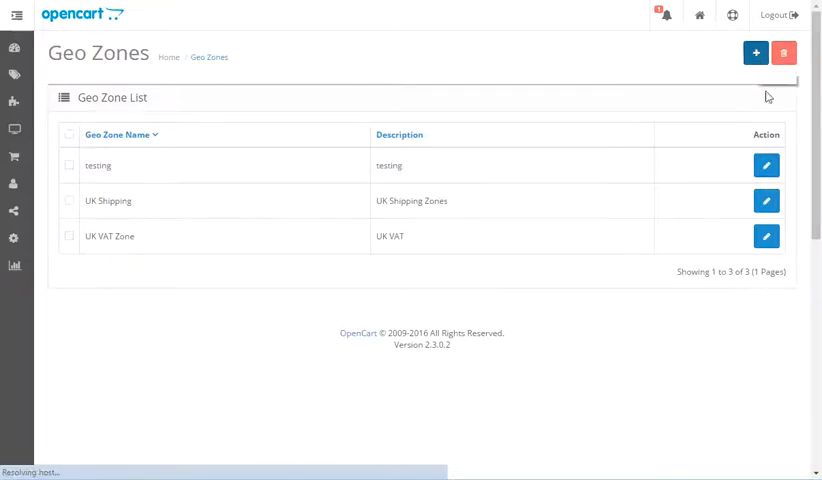
# Name the geo zone 'newtest' with description 'testing' and add a country row
pyautogui.click(756, 50)
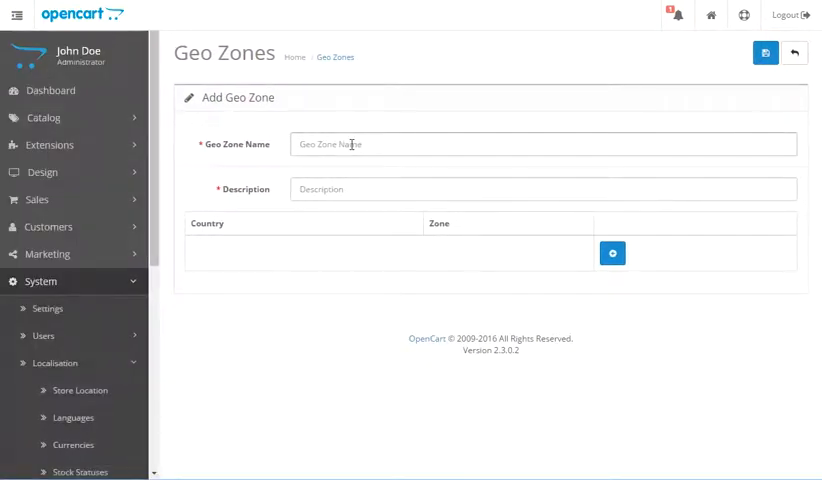
pyautogui.write('newtest')
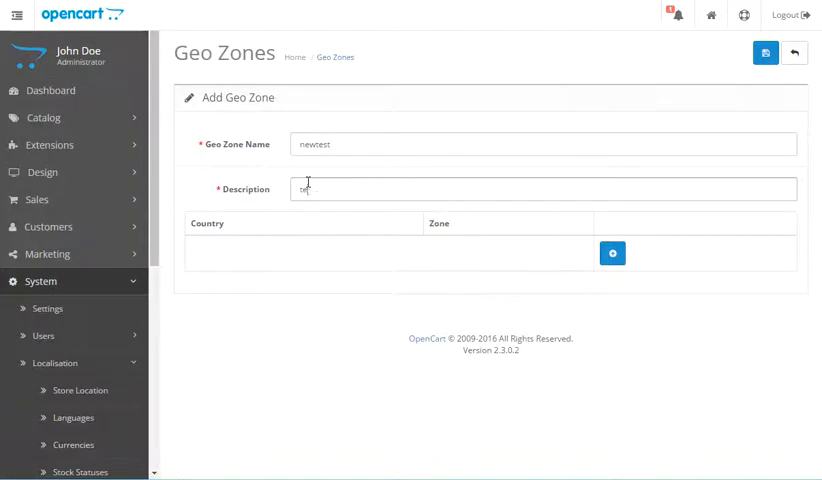
pyautogui.write('testing')
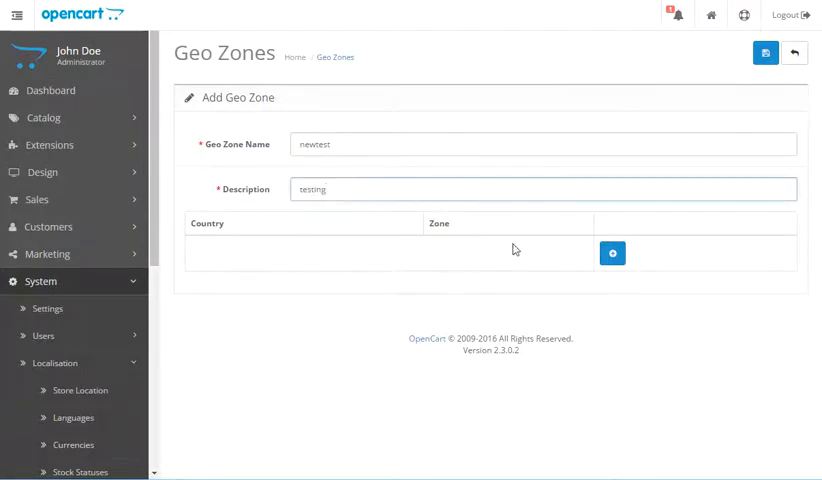
pyautogui.click(612, 252)
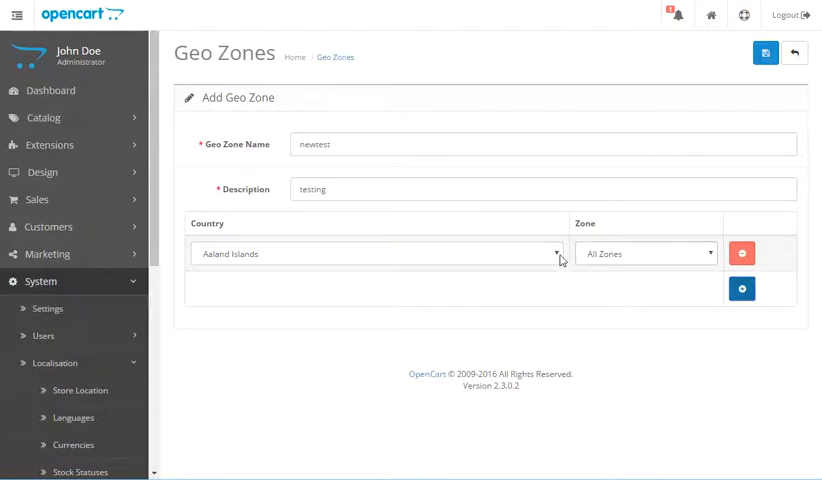
# Set the row to Zimbabwe, zone Bulawayo, and save the newtest geo zone
pyautogui.click(378, 252)
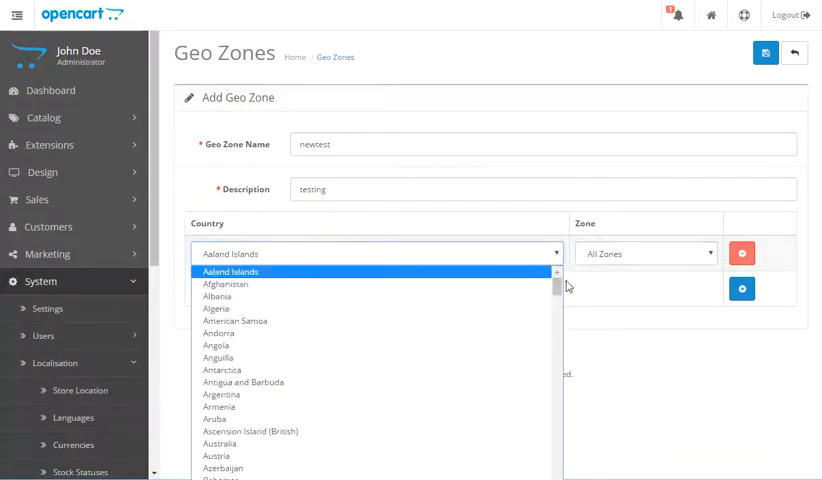
pyautogui.scroll(-3)
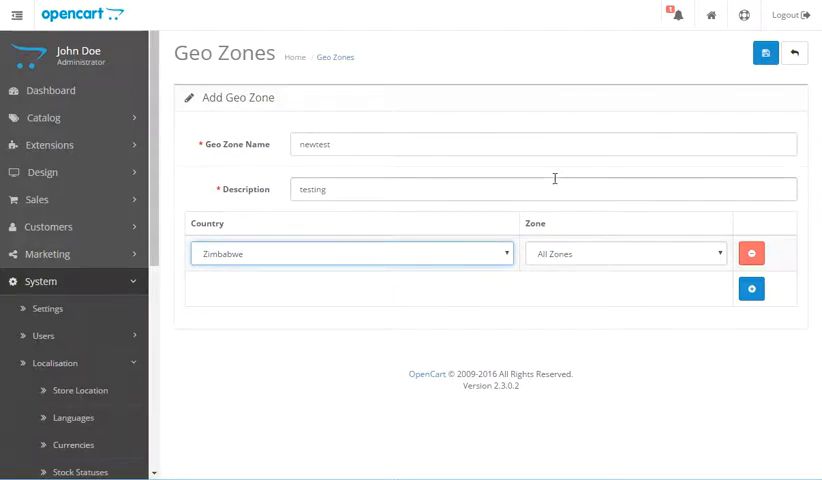
pyautogui.moveTo(252, 264)
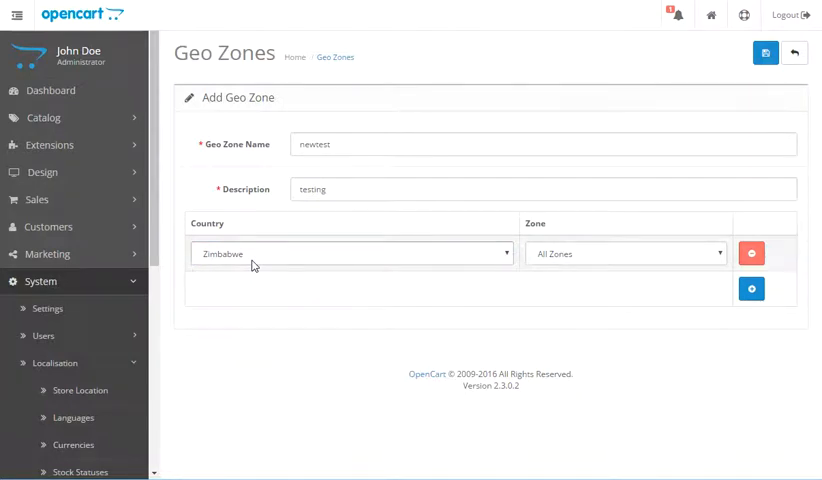
pyautogui.click(624, 252)
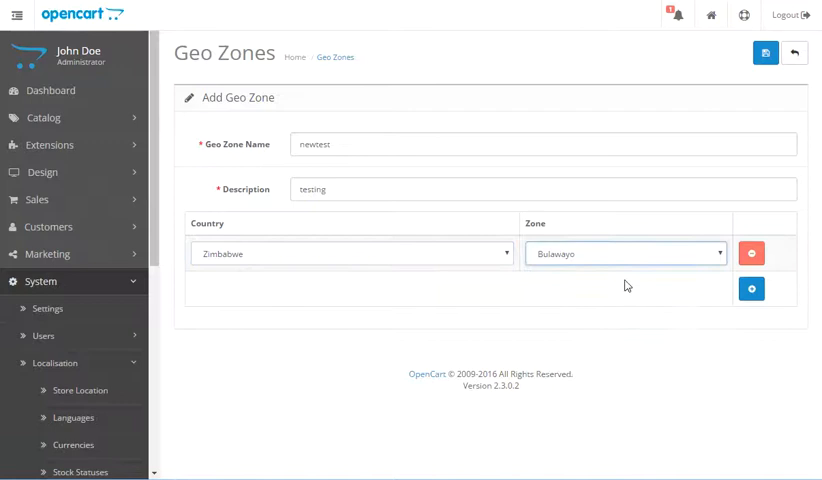
pyautogui.moveTo(564, 258)
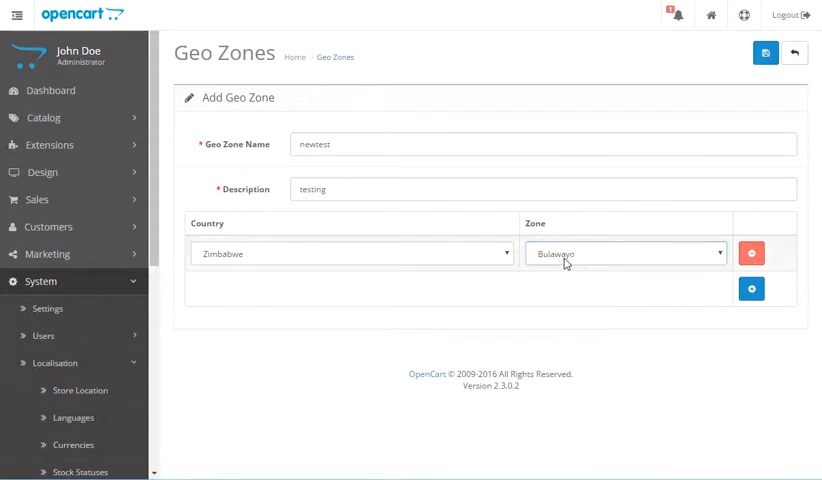
pyautogui.moveTo(602, 258)
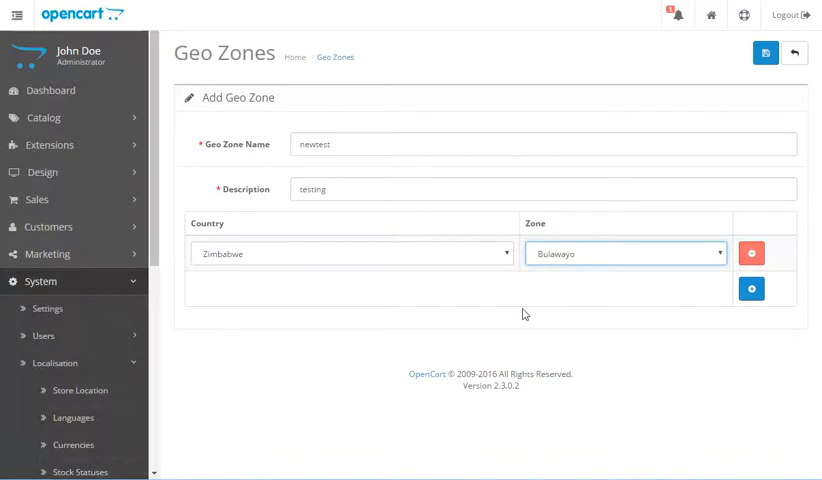
pyautogui.moveTo(210, 264)
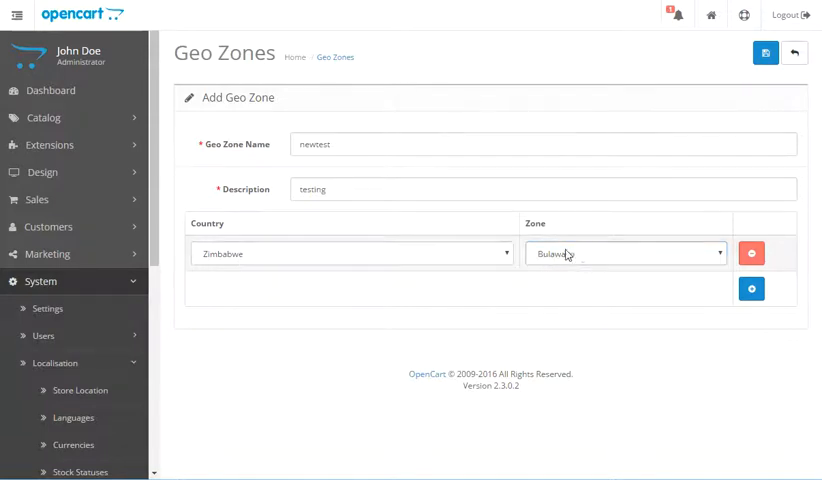
pyautogui.click(764, 50)
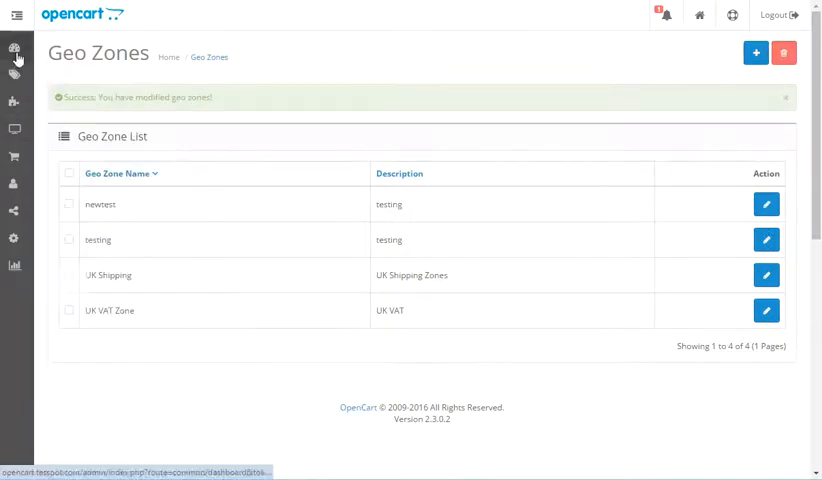
# Restrict the Free Shipping extension's geo zone to newtest and save the settings
pyautogui.click(14, 20)
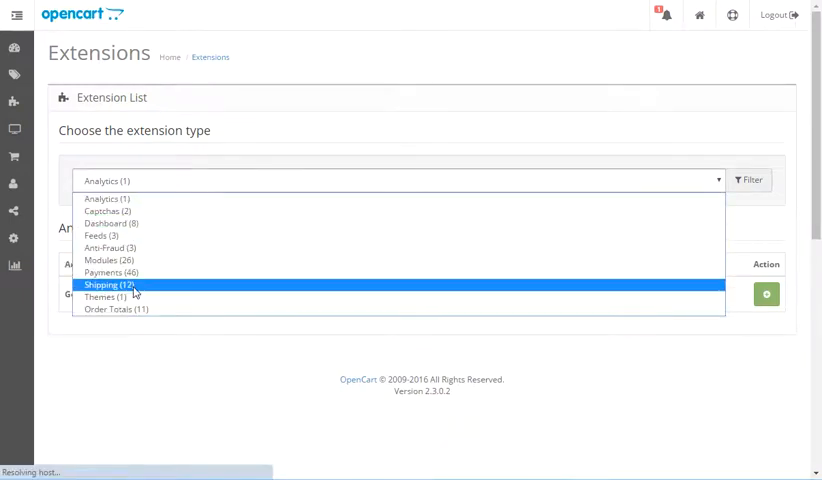
pyautogui.click(106, 284)
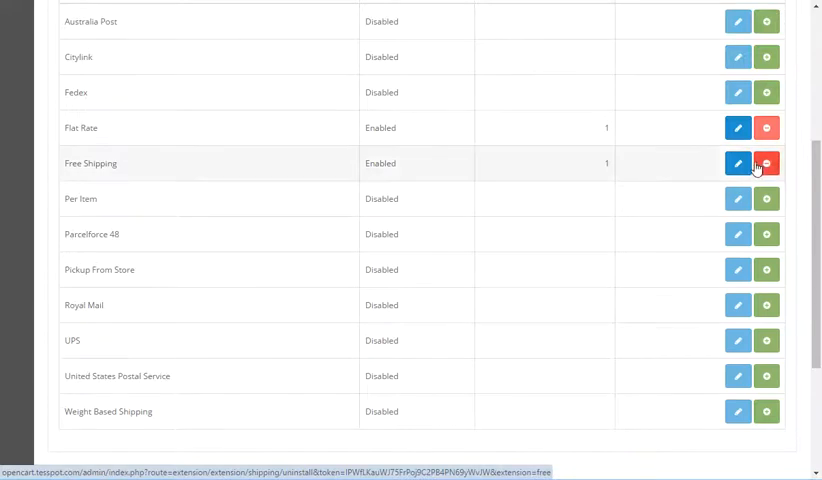
pyautogui.click(736, 164)
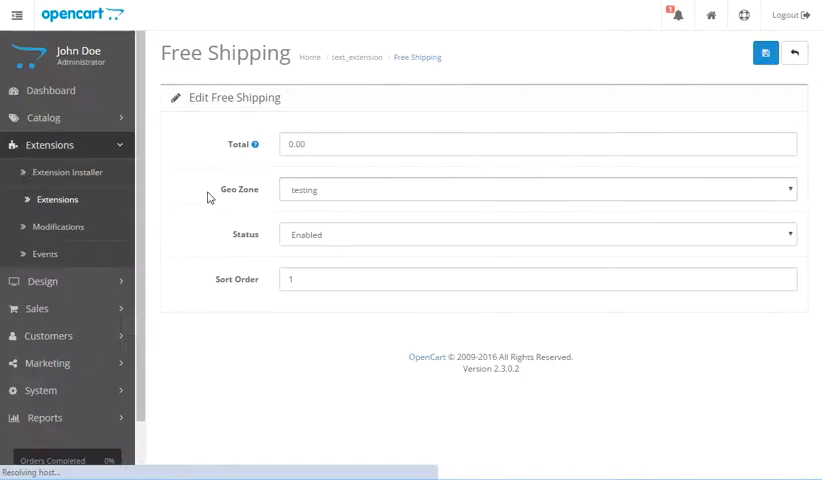
pyautogui.click(538, 188)
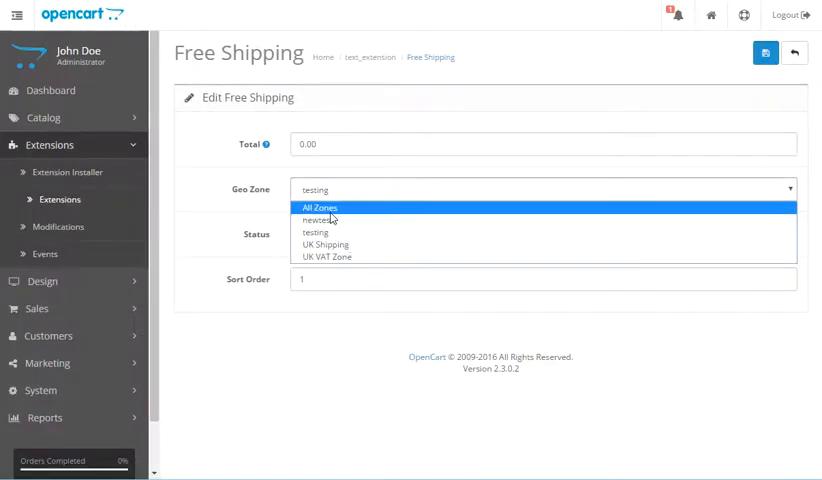
pyautogui.click(316, 220)
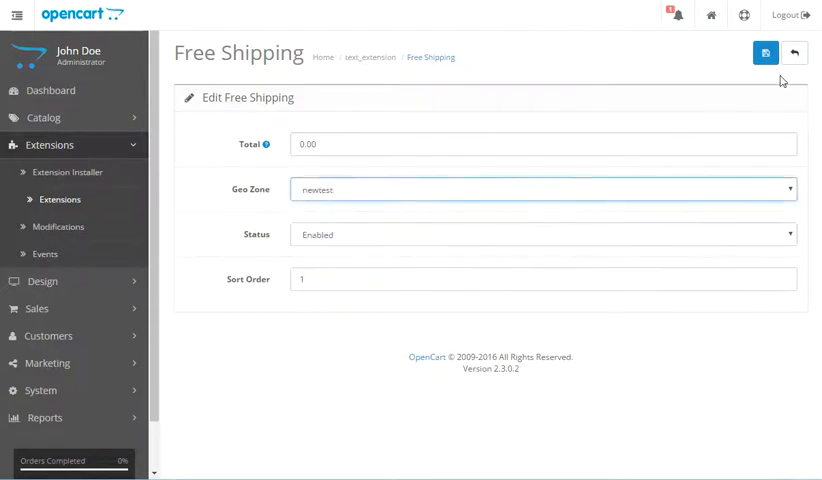
pyautogui.click(764, 50)
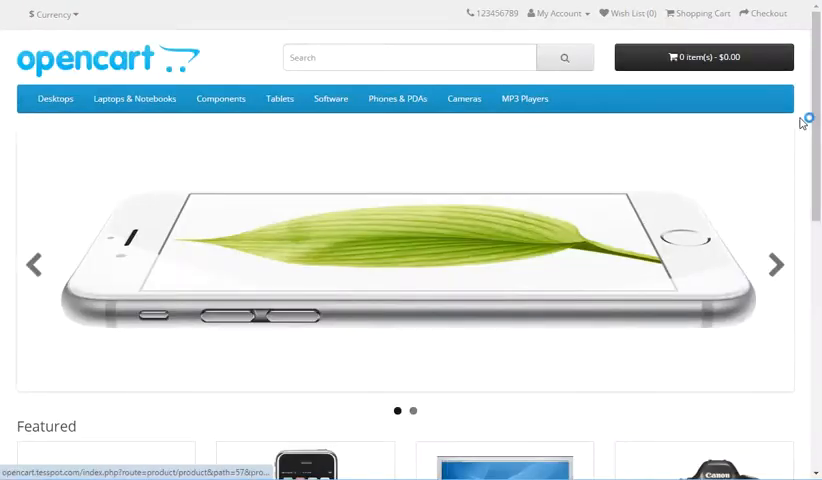
# Visit the MacBook product page, then load product_id 50 to reach the test product
pyautogui.scroll(-3)
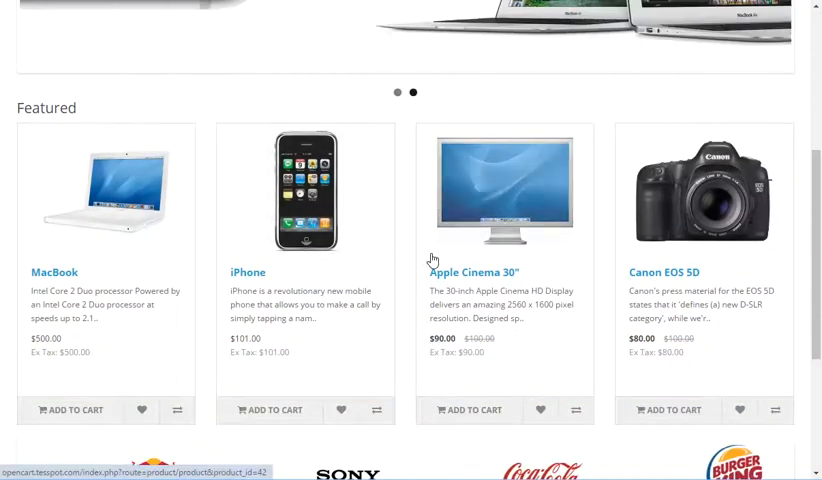
pyautogui.scroll(-3)
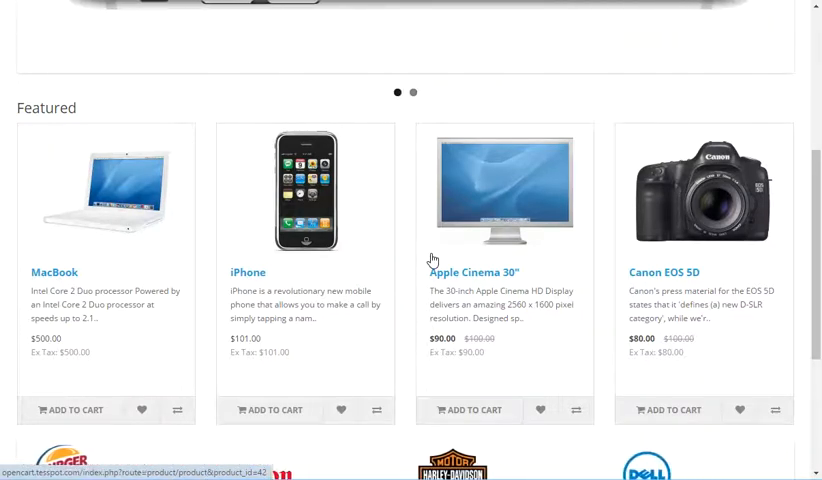
pyautogui.click(412, 92)
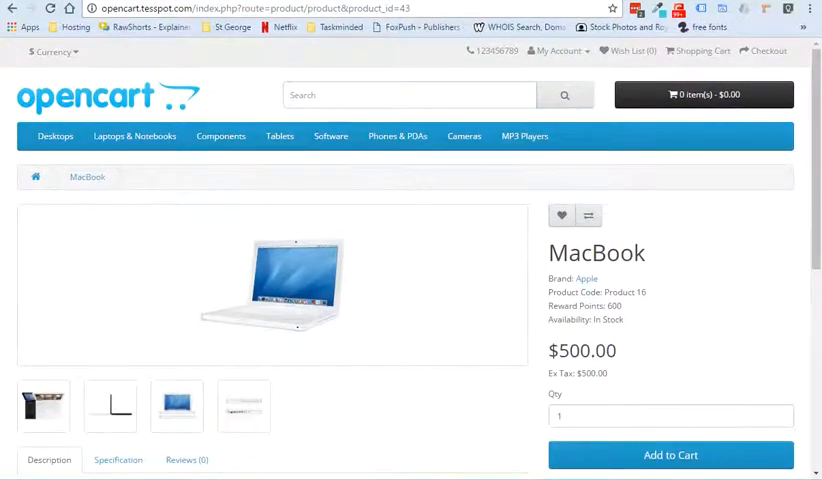
pyautogui.moveTo(322, 270)
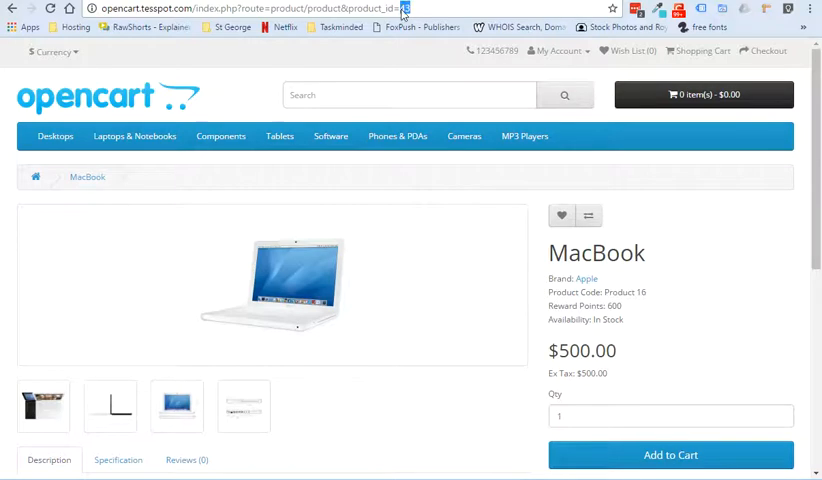
pyautogui.click(400, 12)
pyautogui.write('50')
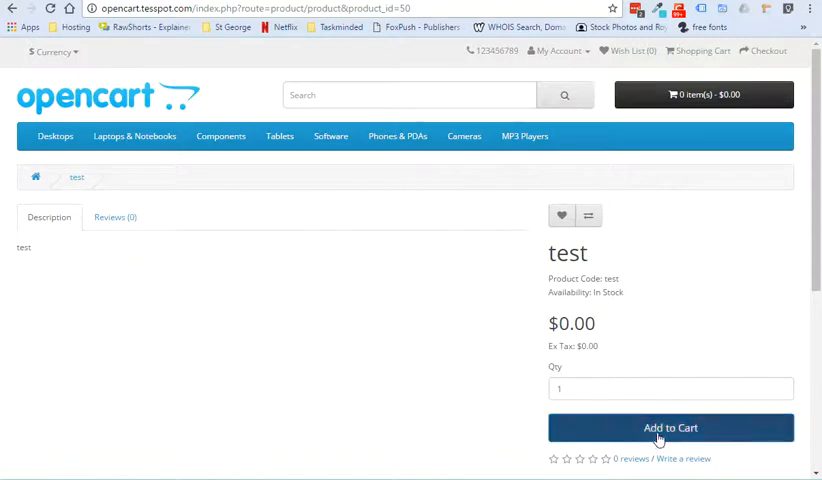
# Add the test product to the cart and proceed to checkout as a guest
pyautogui.click(668, 426)
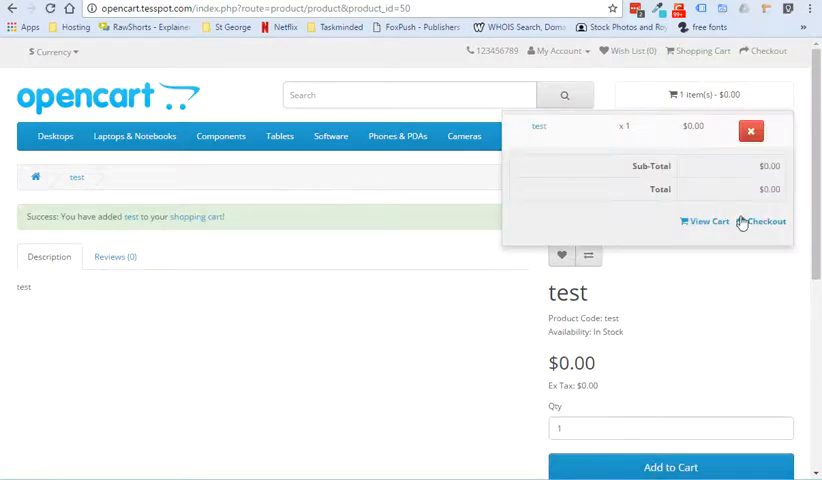
pyautogui.click(768, 220)
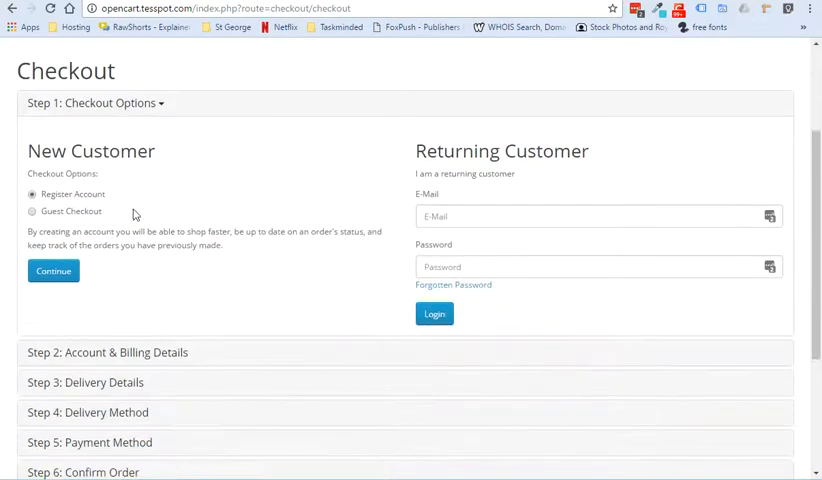
pyautogui.click(54, 272)
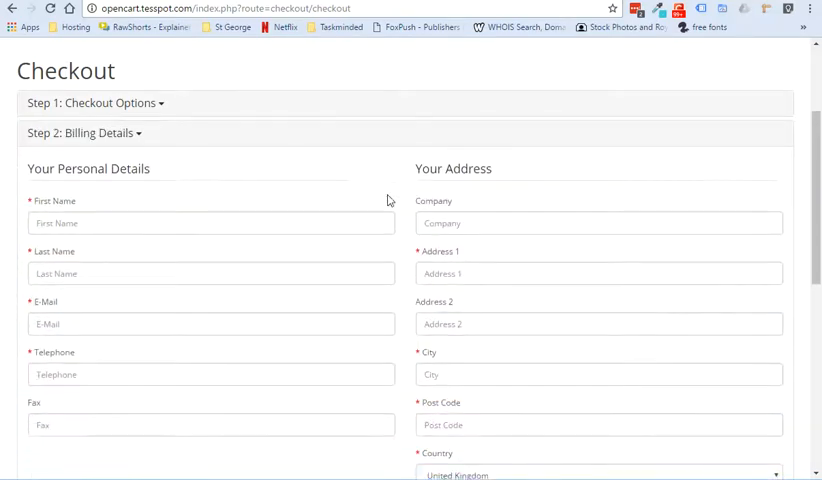
pyautogui.scroll(-3)
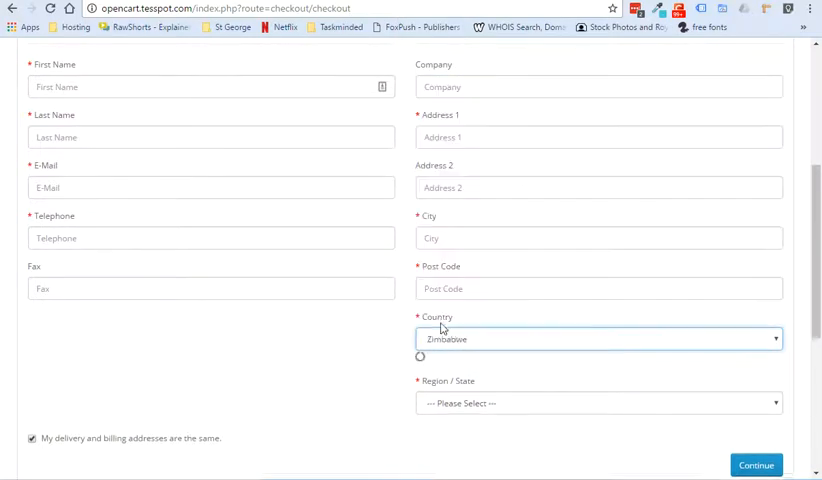
# Set the billing address to Zimbabwe with region Bulawayo
pyautogui.click(596, 404)
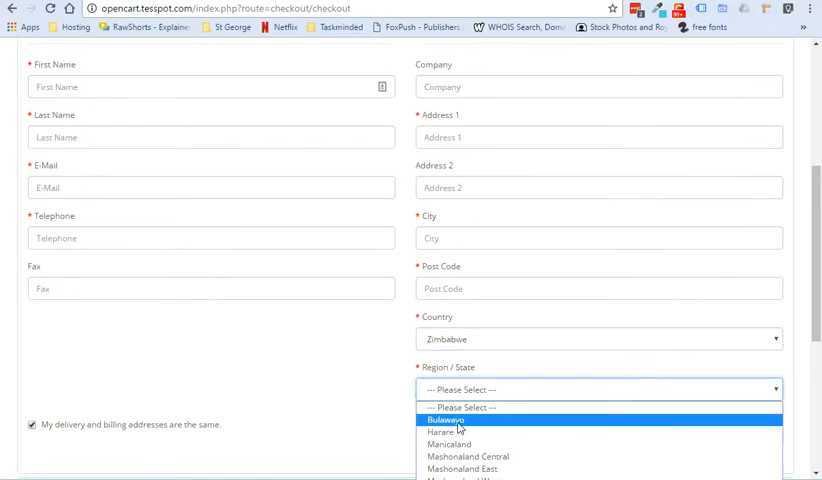
pyautogui.click(452, 420)
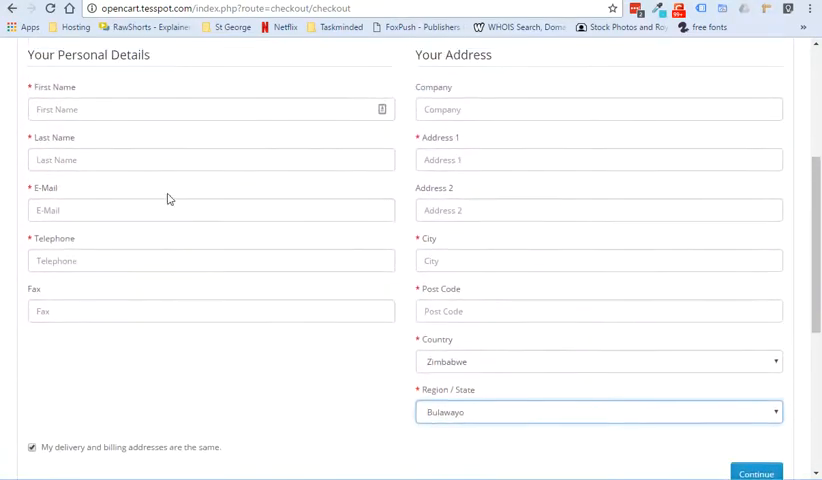
pyautogui.moveTo(540, 412)
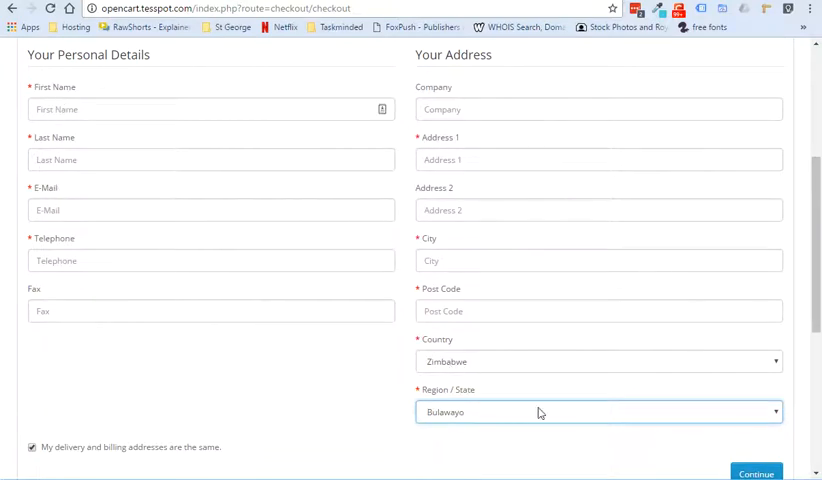
pyautogui.scroll(-3)
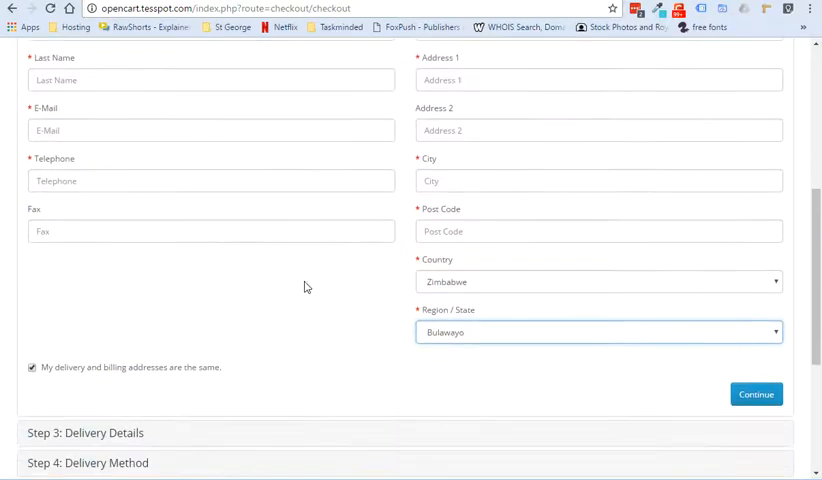
pyautogui.scroll(-3)
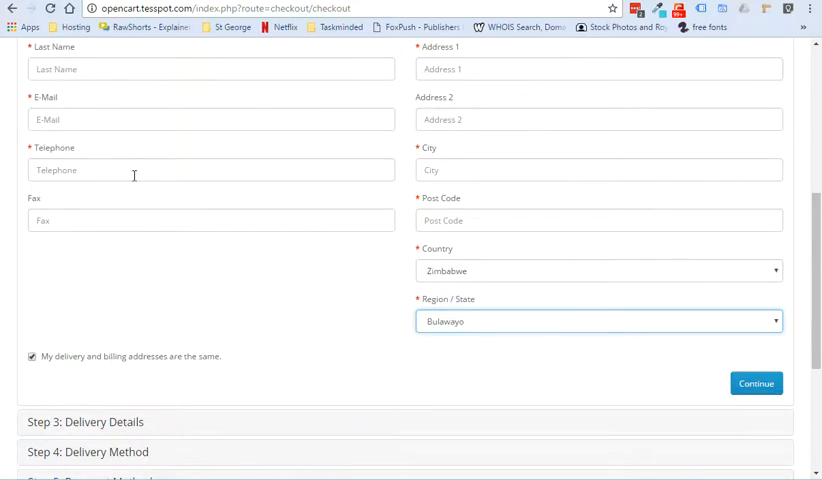
pyautogui.scroll(3)
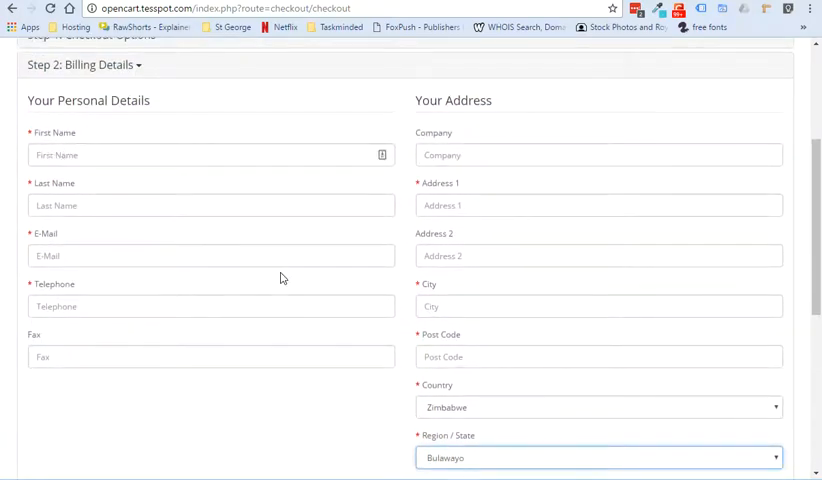
pyautogui.scroll(-3)
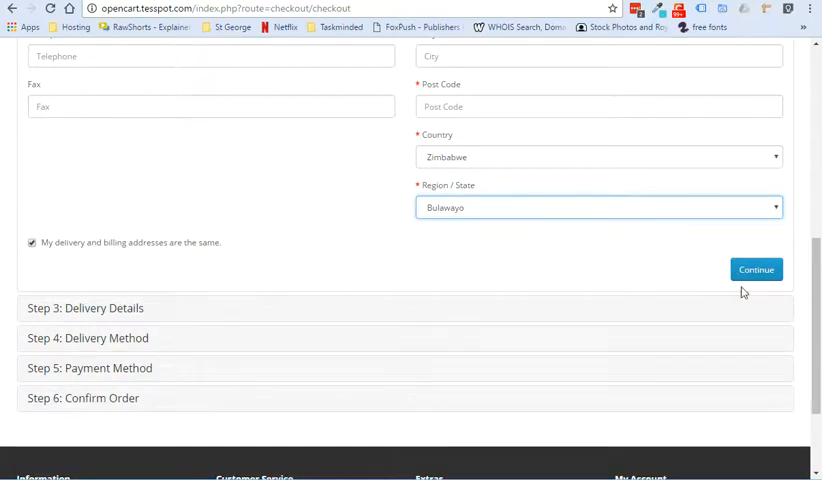
pyautogui.moveTo(760, 376)
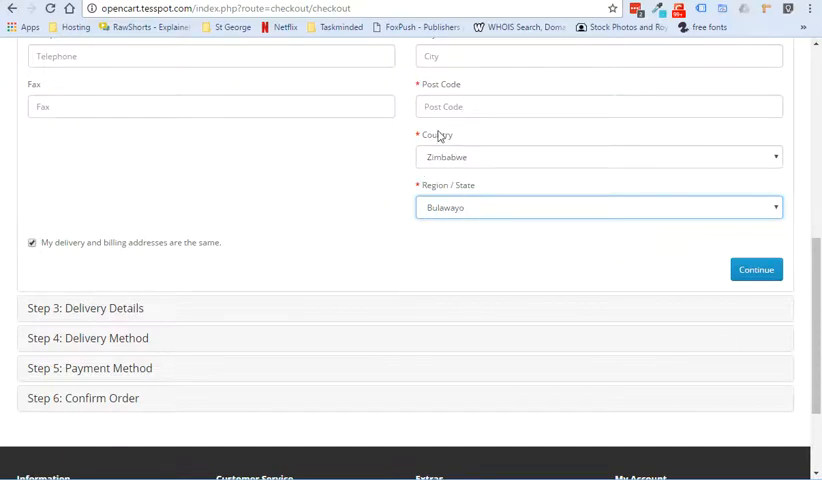
pyautogui.moveTo(642, 280)
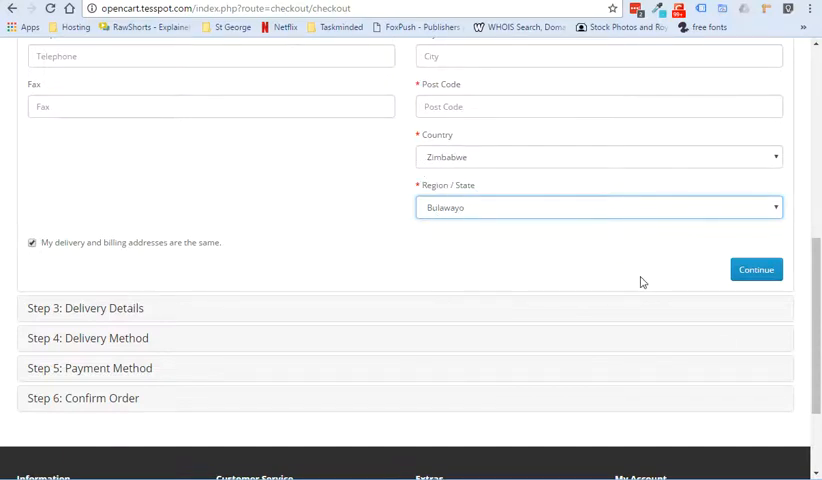